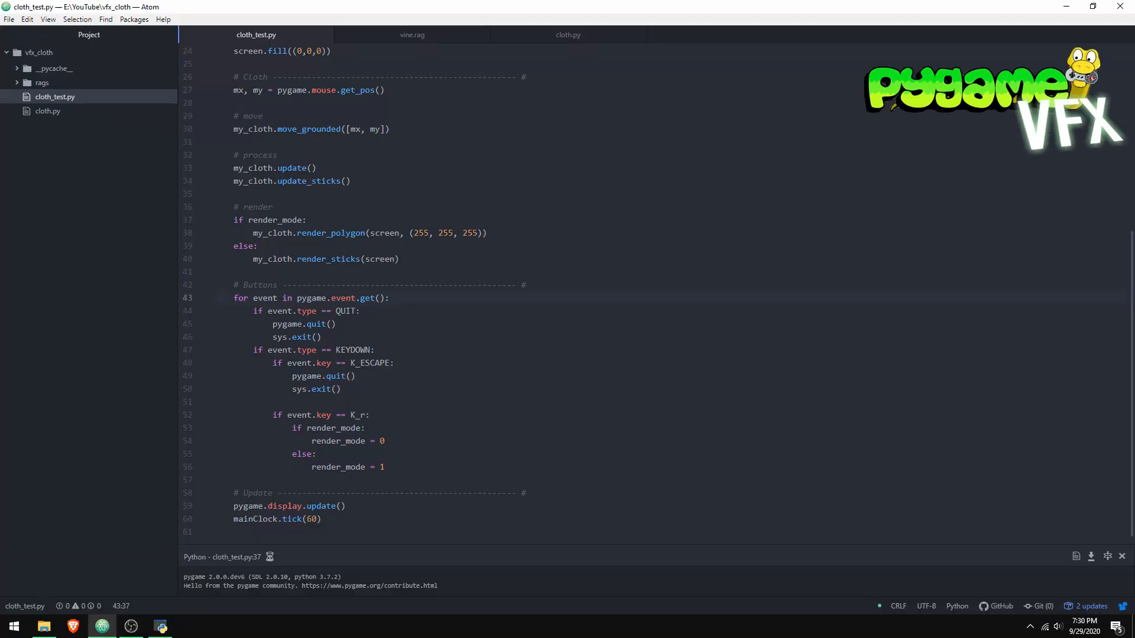
Run cloth_test.py and toggle the hanging cloth between wireframe and filled rendering with R.
left_click(389, 297)
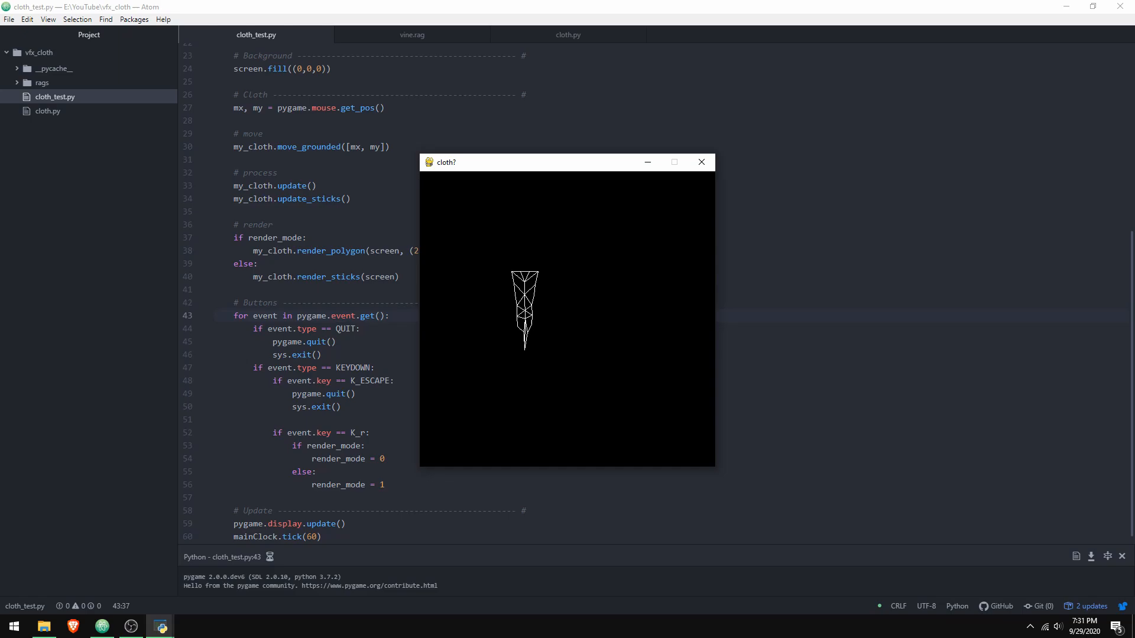
mouse_move(603, 282)
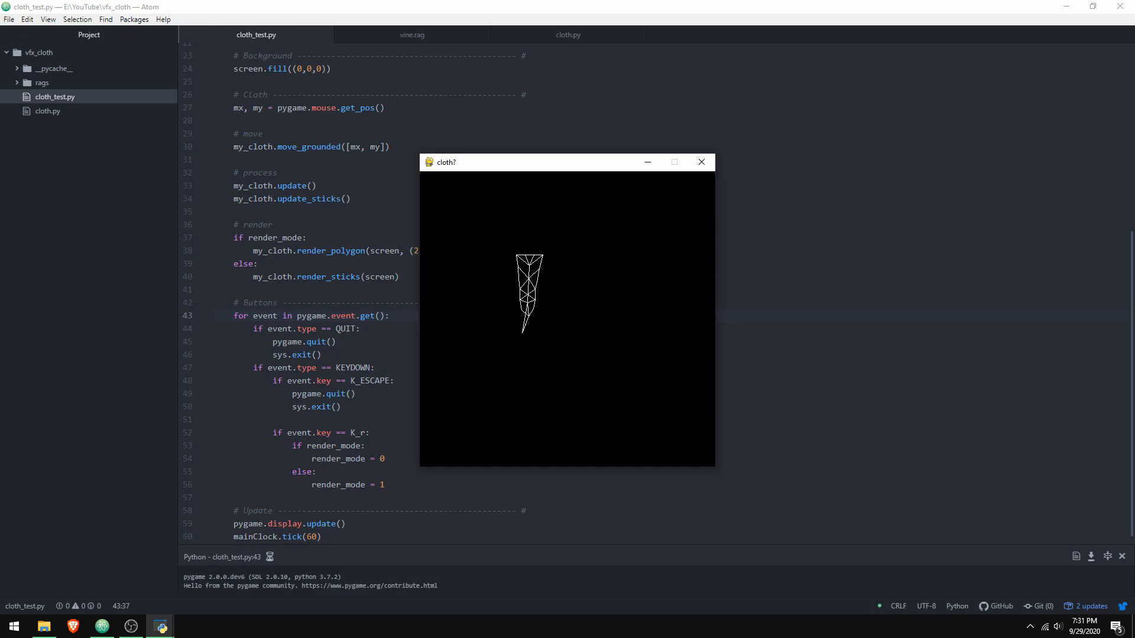
key("r")
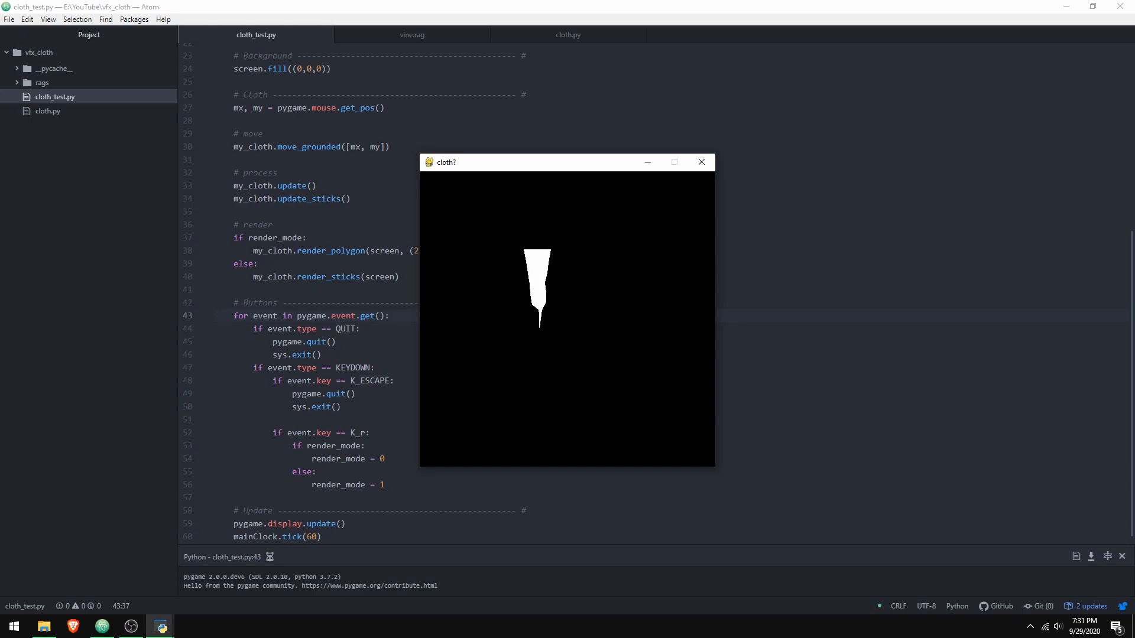
key("r")
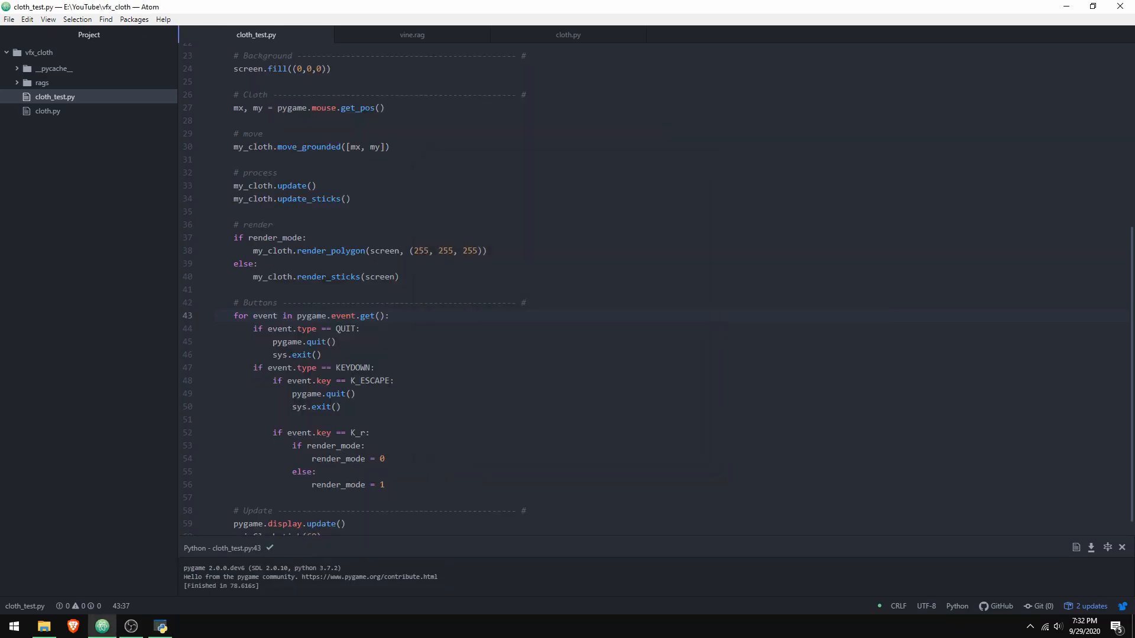
Switch to the vine.rag tab and place the caret in its data line.
left_click(411, 34)
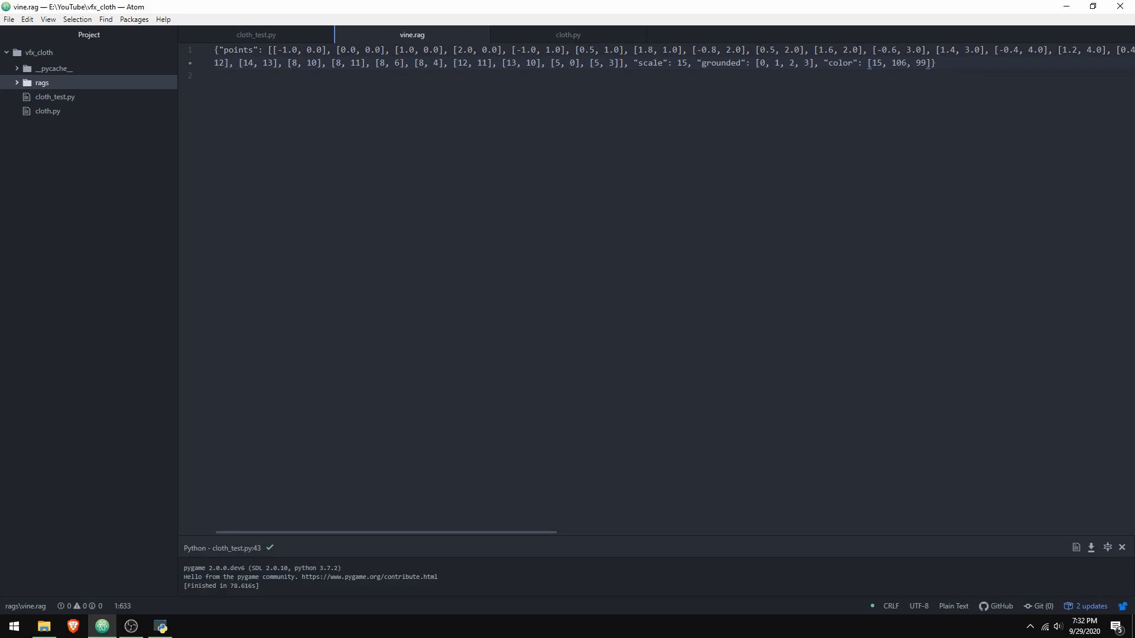
left_click(869, 63)
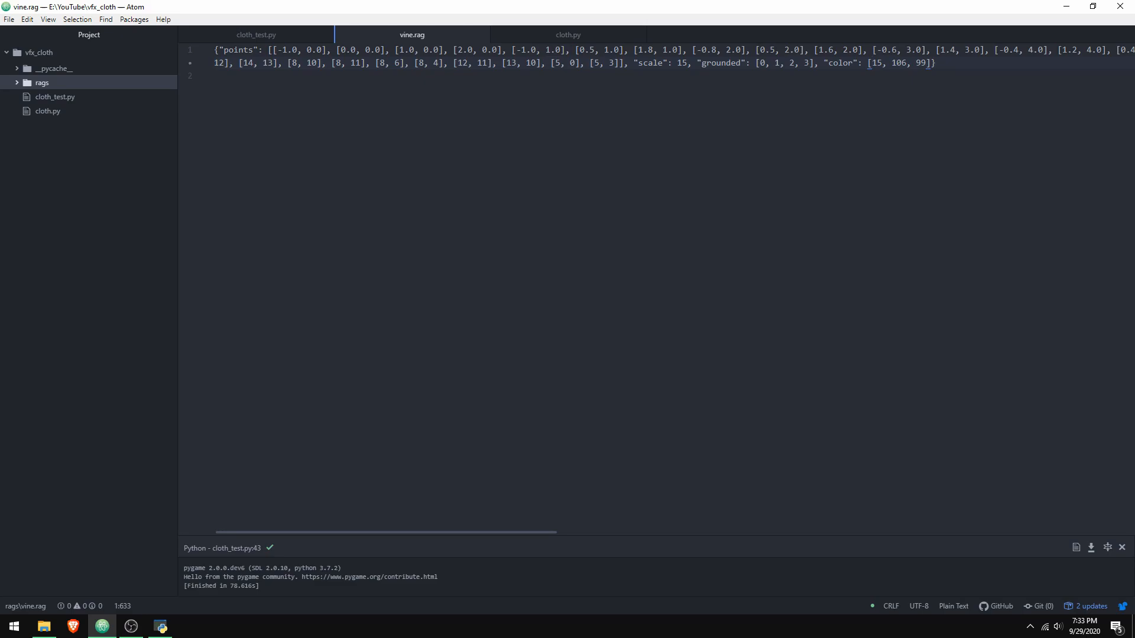
mouse_move(412, 34)
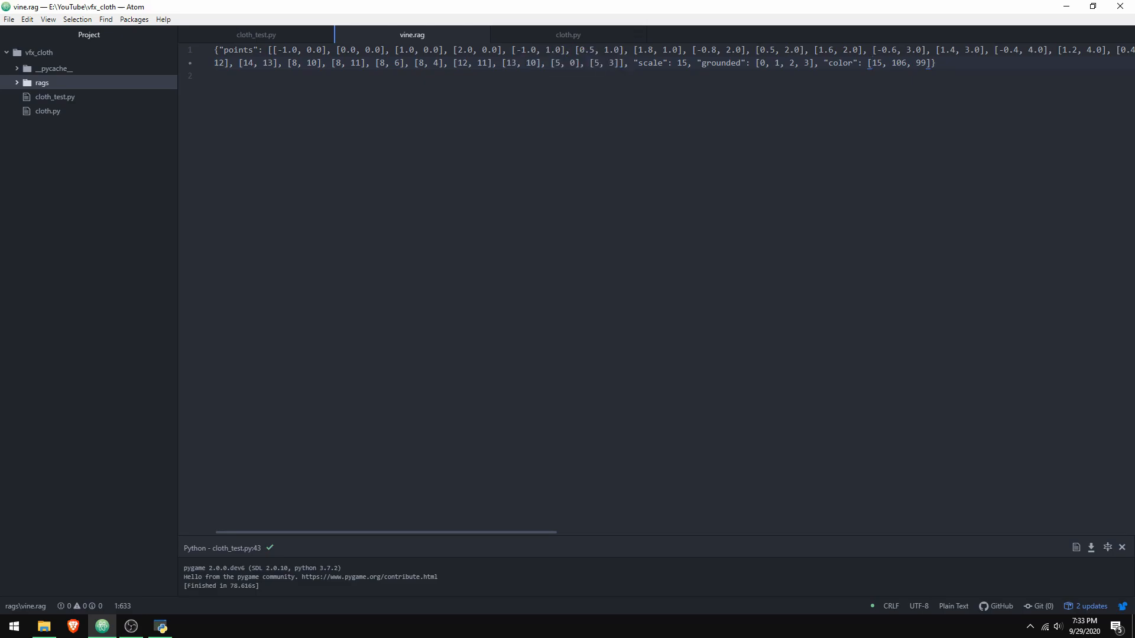
Point out the color value and the first connection pair [0, 1] in vine.rag.
left_click(870, 62)
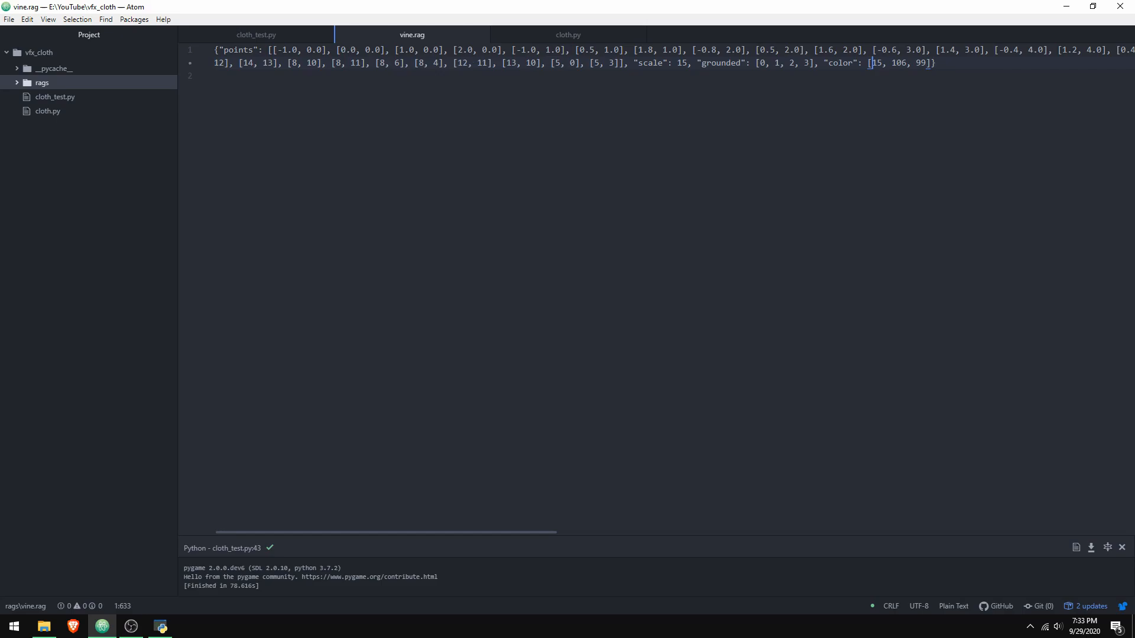
scroll("right", 3)
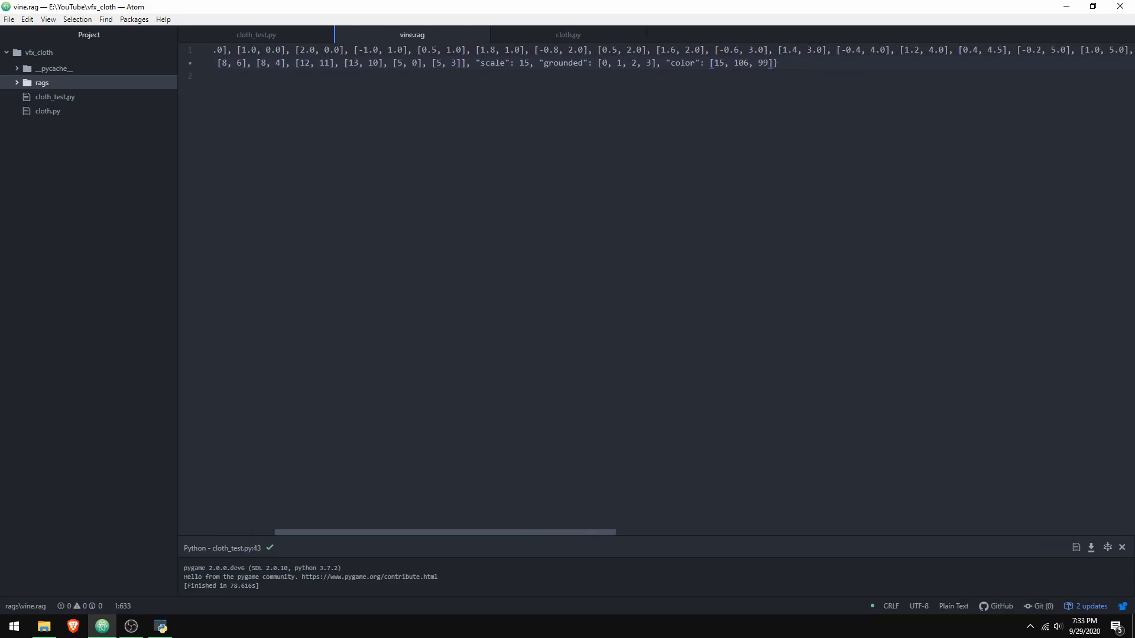
scroll("right", 3)
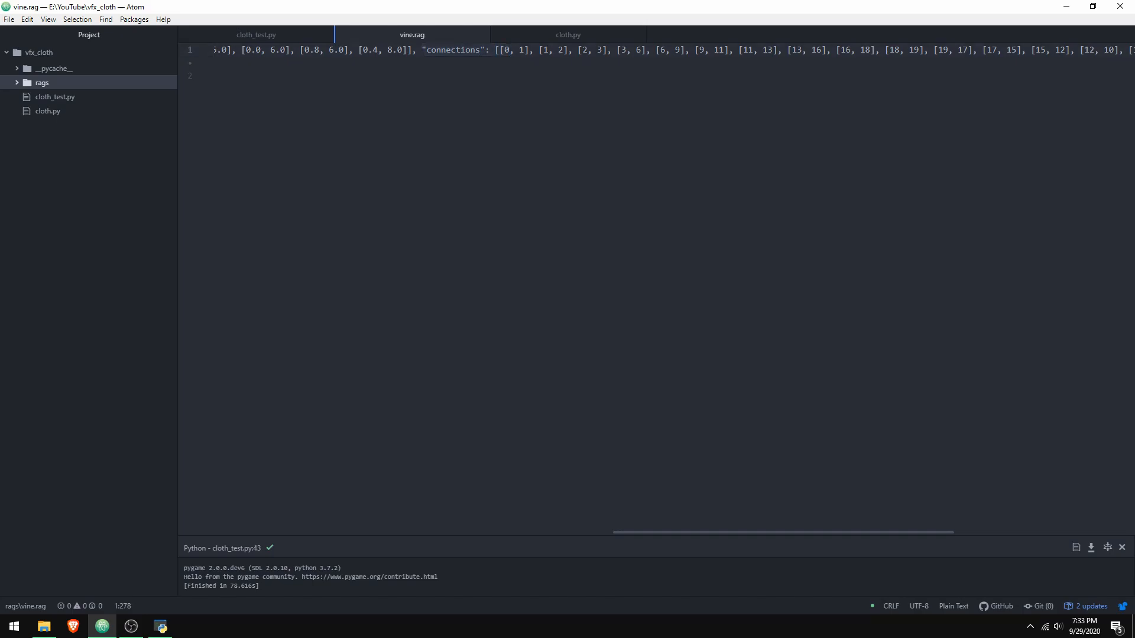
left_click(508, 49)
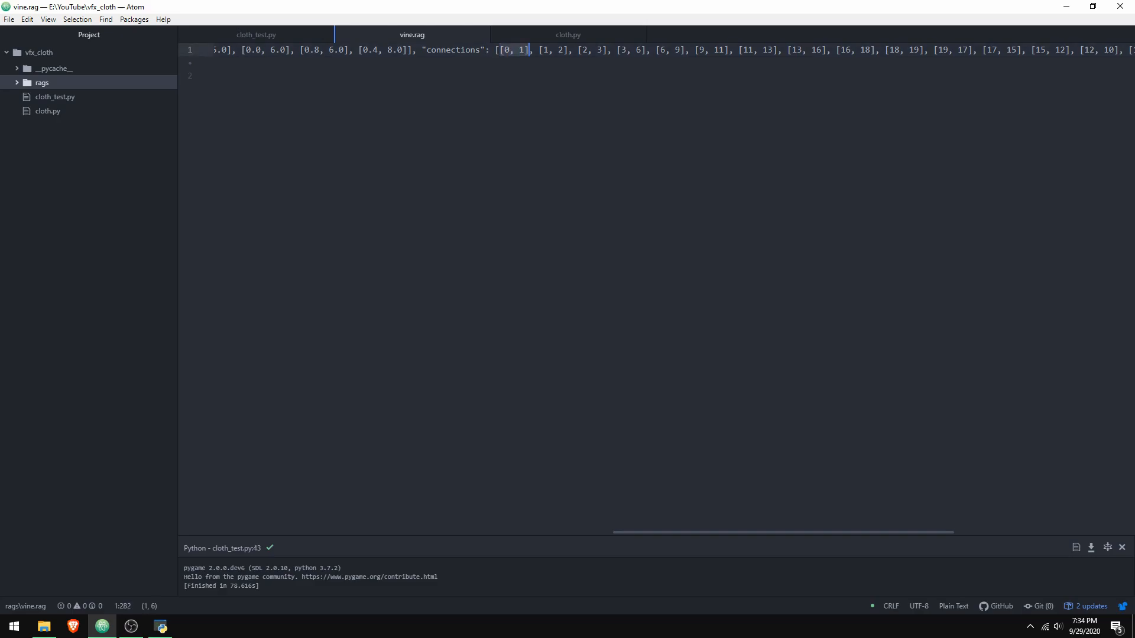
scroll("left", 3)
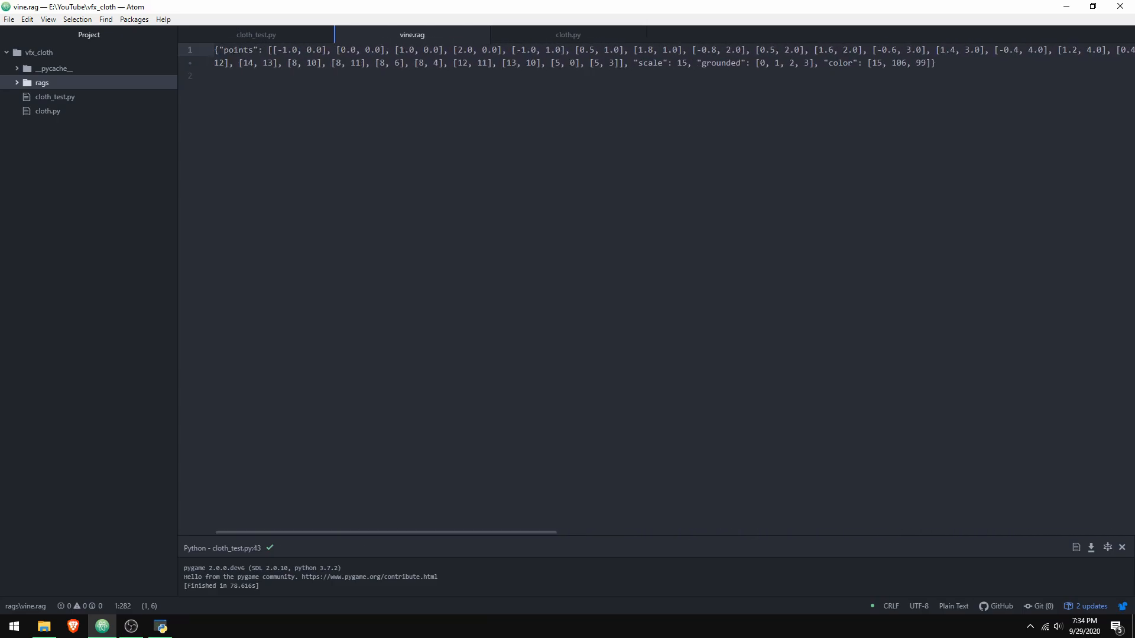
left_click(934, 62)
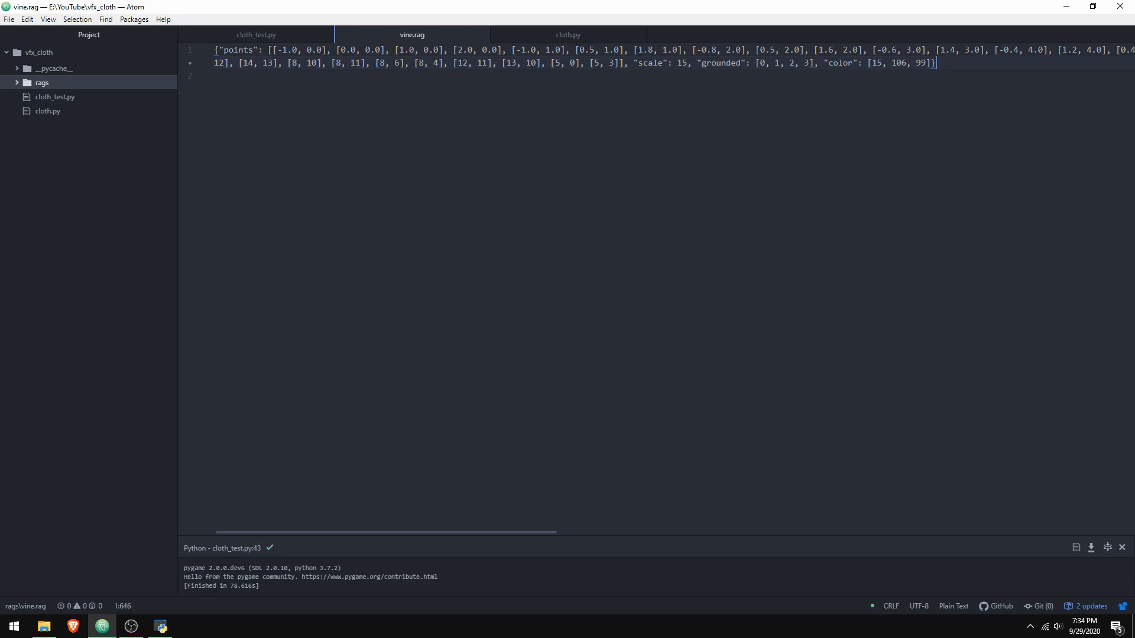
Point out the grounded point indices in vine.rag, then switch to cloth.py.
scroll("right", 3)
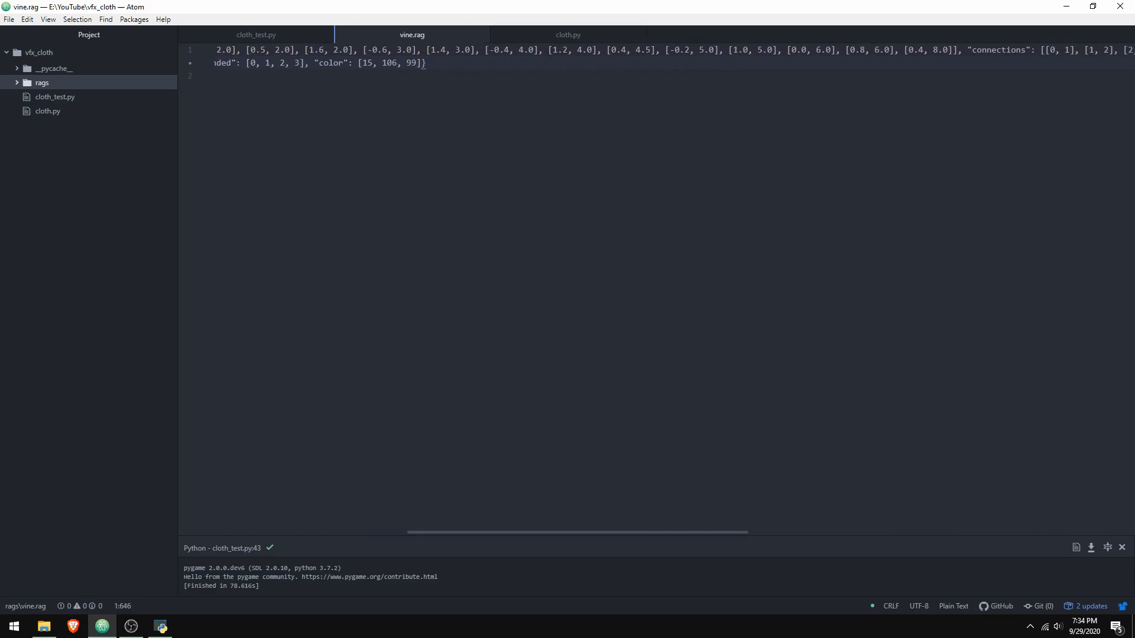
left_click(427, 63)
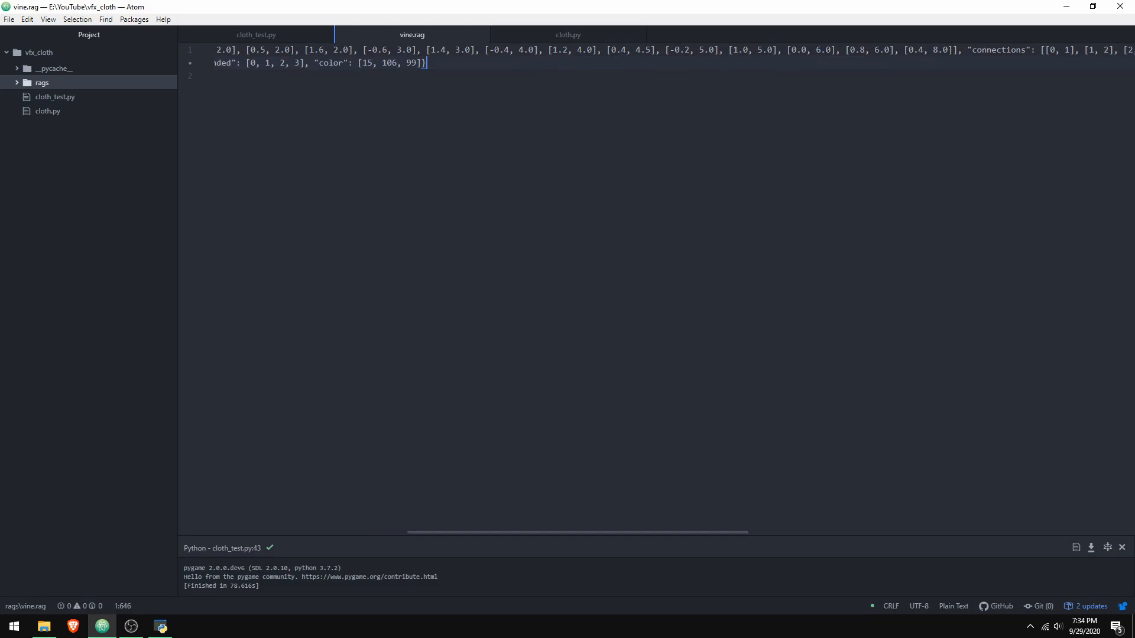
scroll("right", 3)
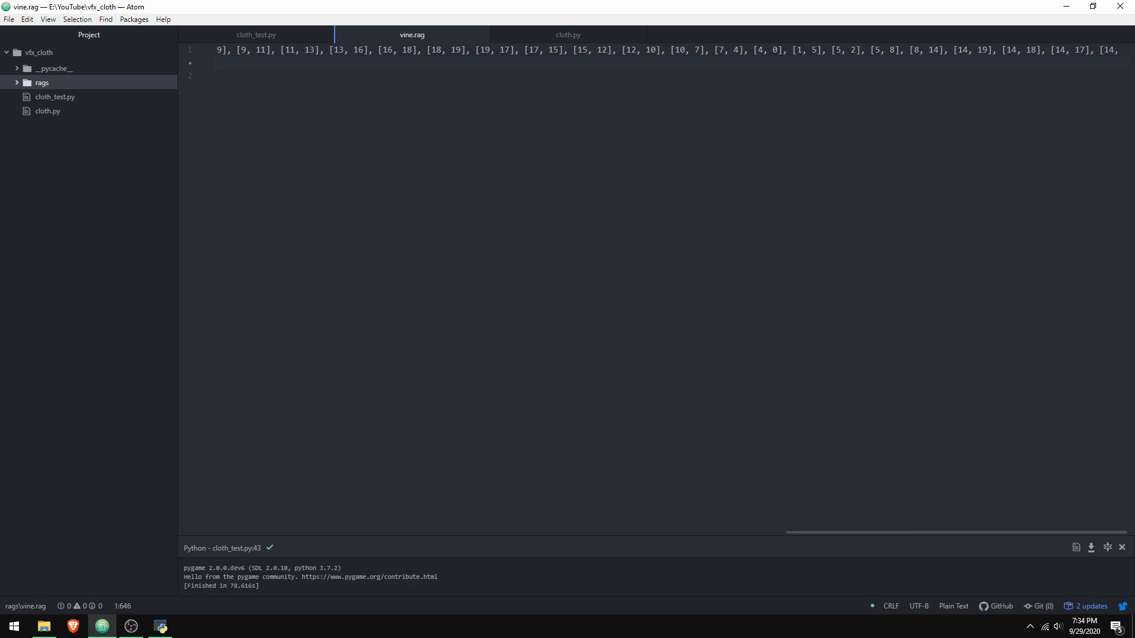
scroll("left", 3)
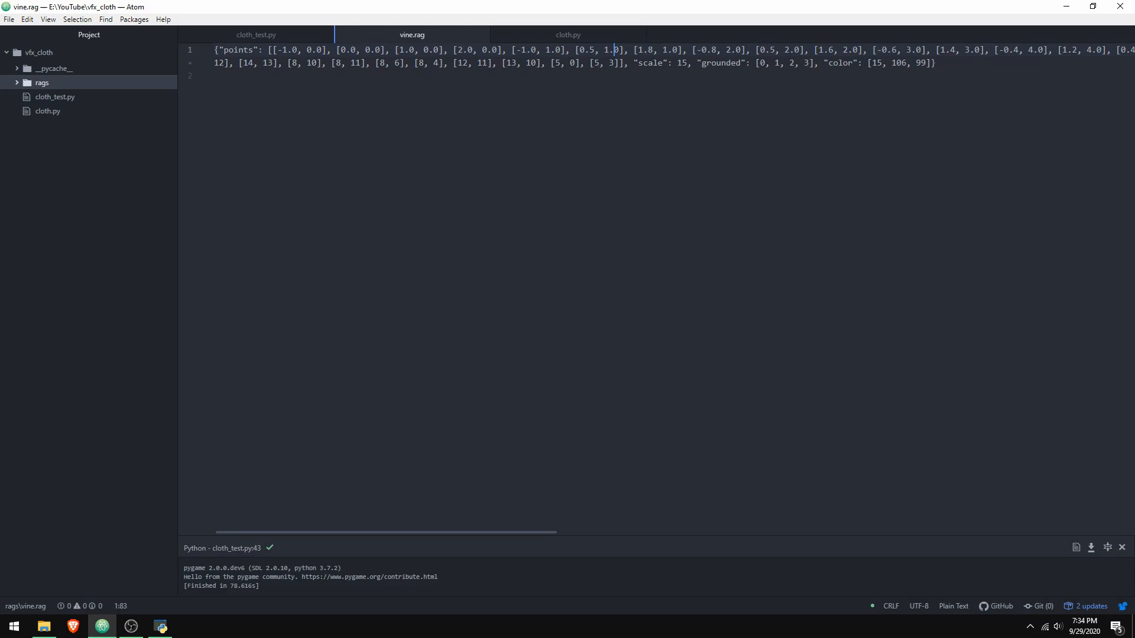
left_click(758, 62)
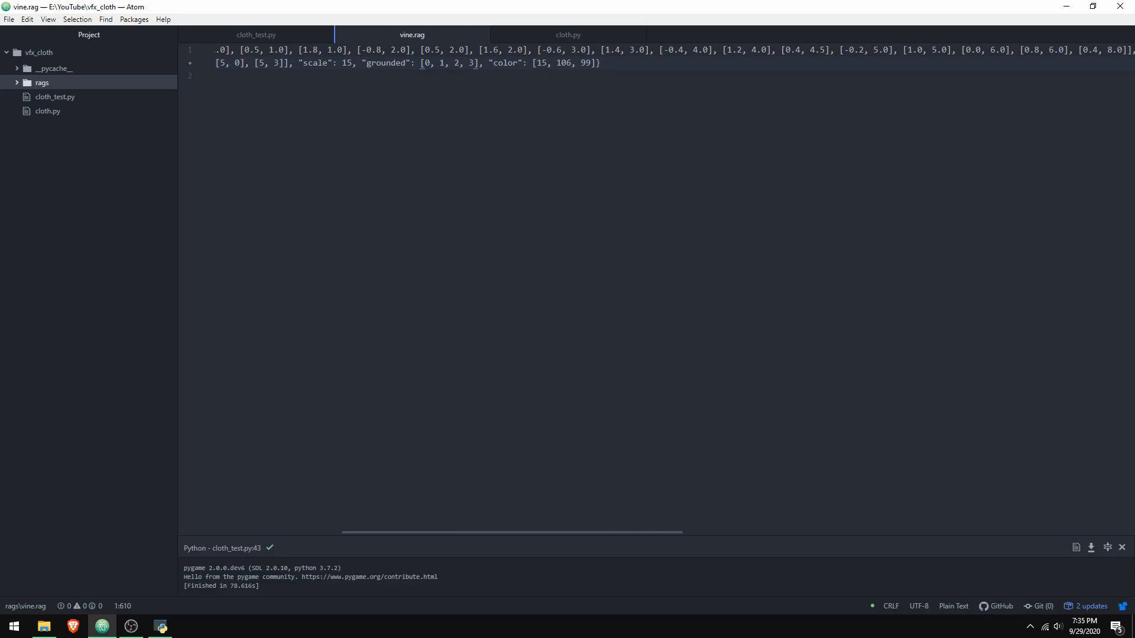
scroll("left", 3)
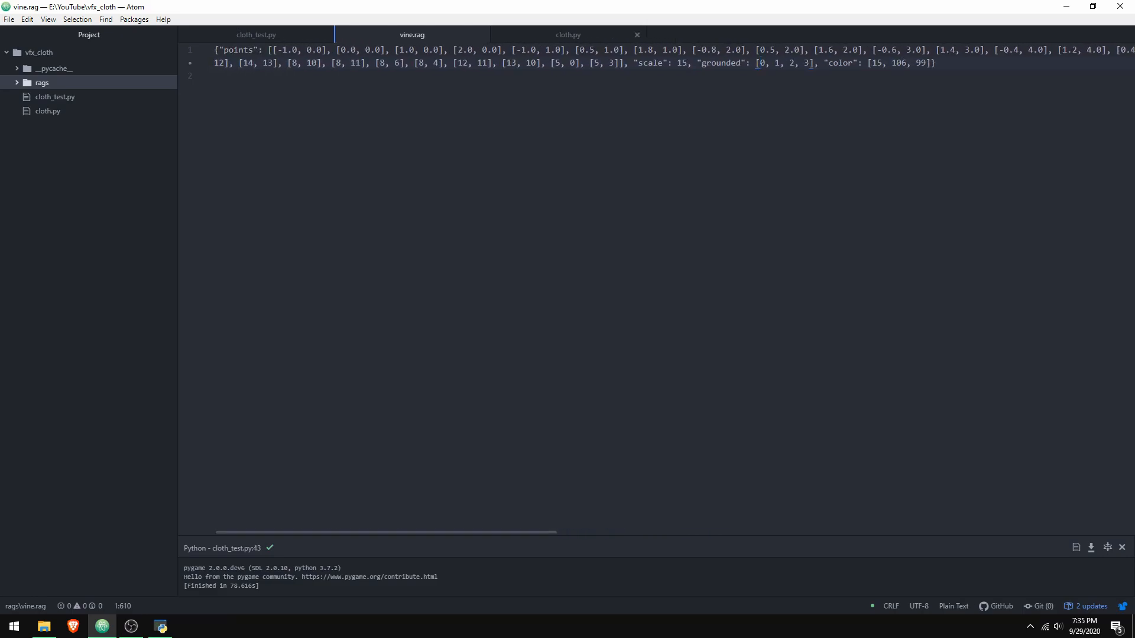
left_click(569, 34)
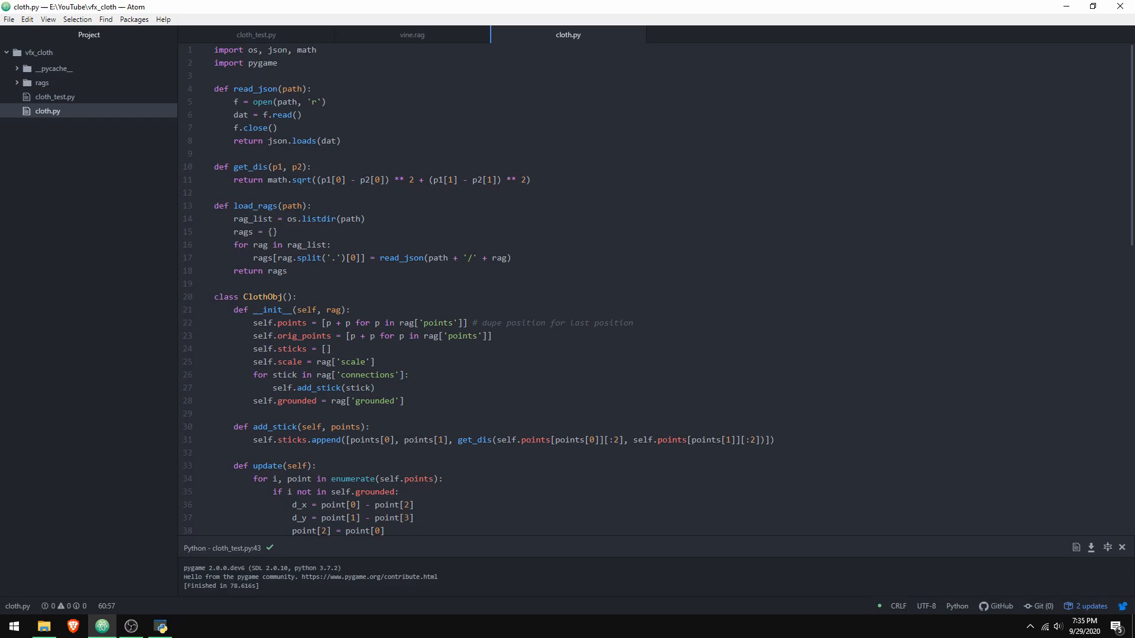
left_click(287, 271)
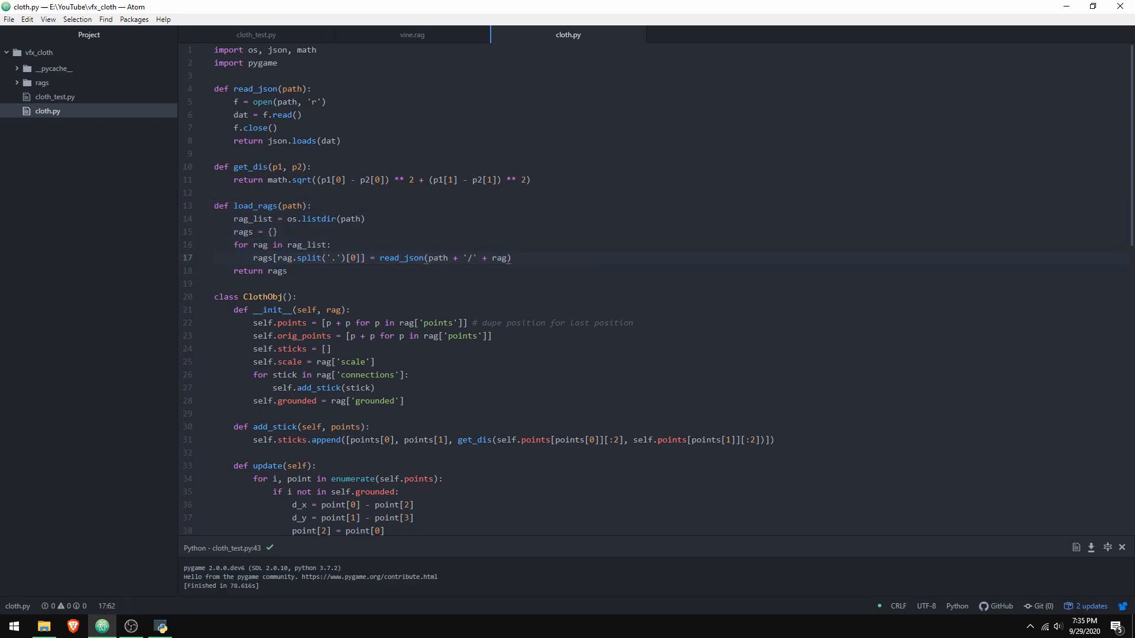
left_click(342, 141)
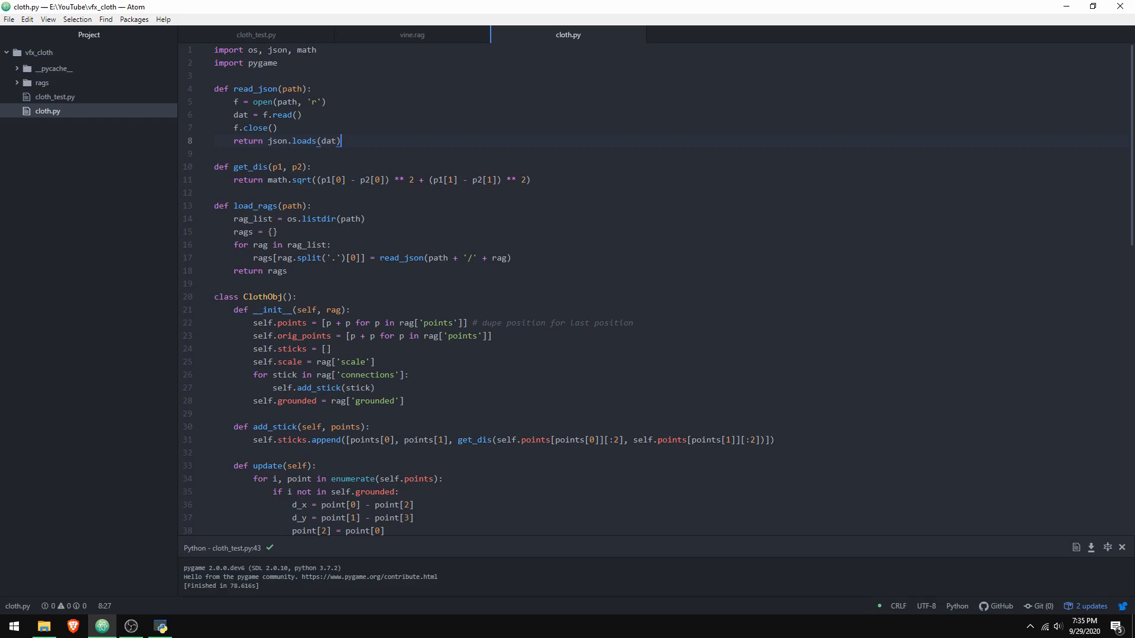
scroll("down", 3)
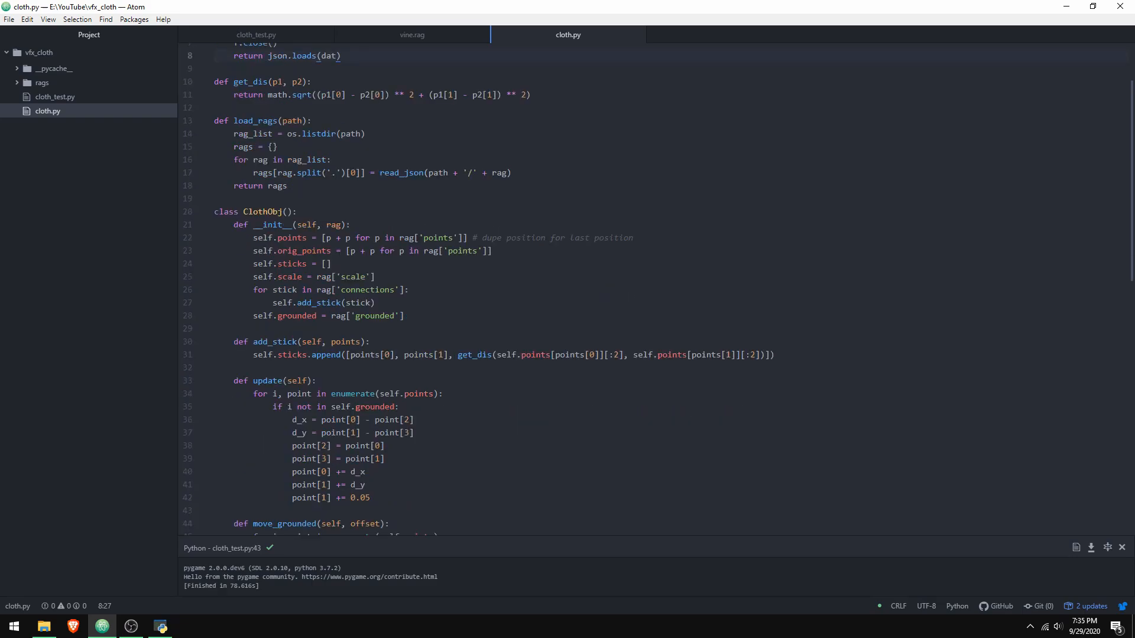
left_click(341, 55)
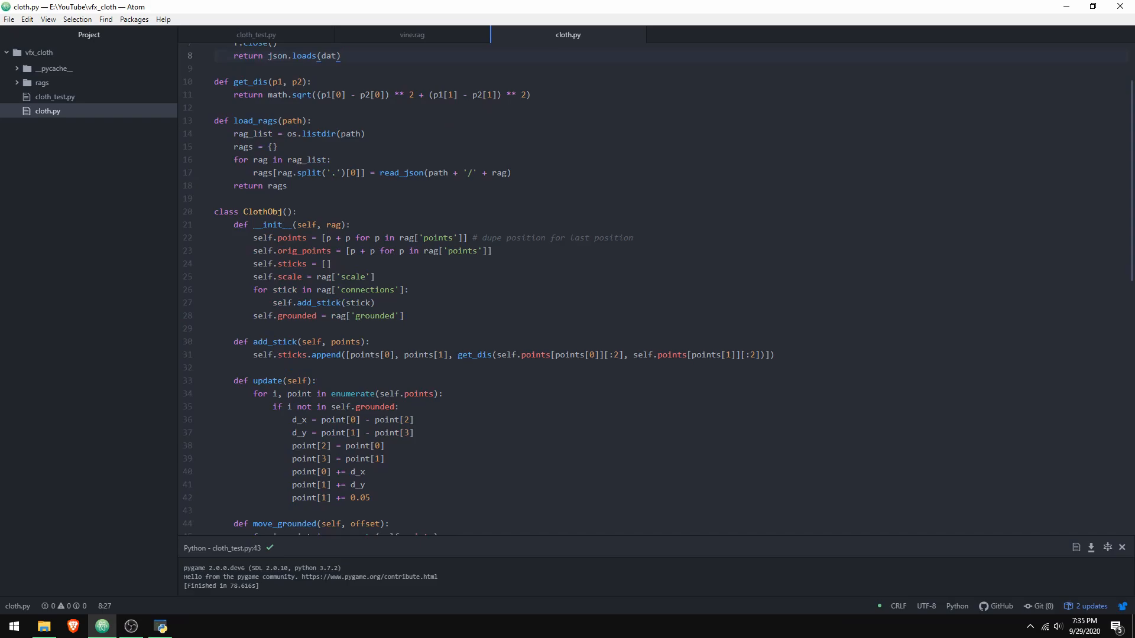
left_click(340, 55)
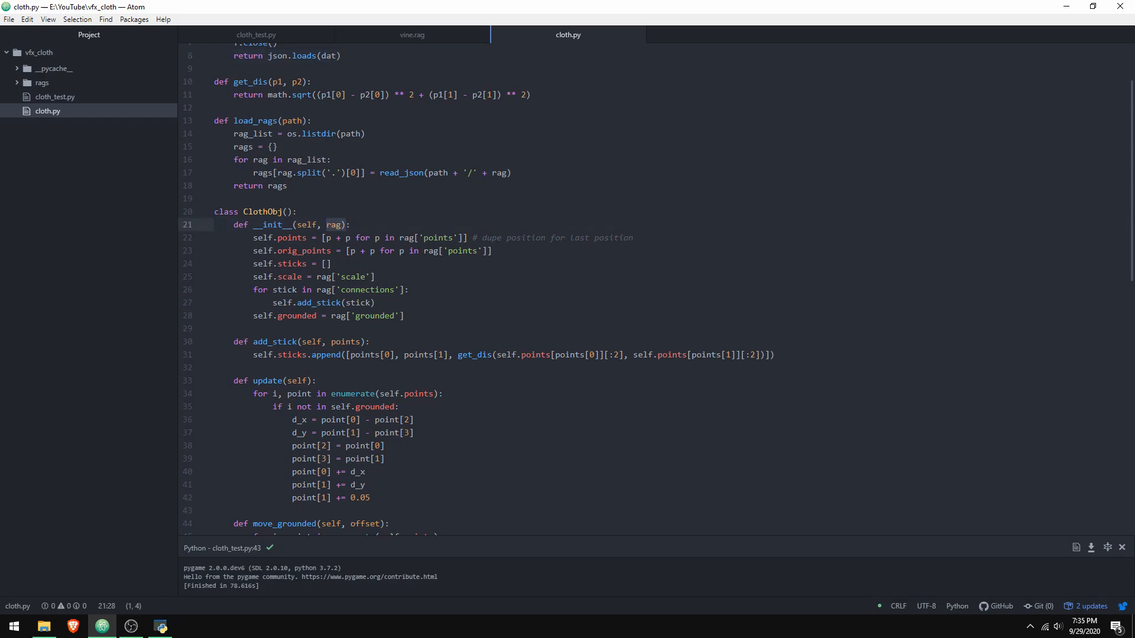
scroll("down", 3)
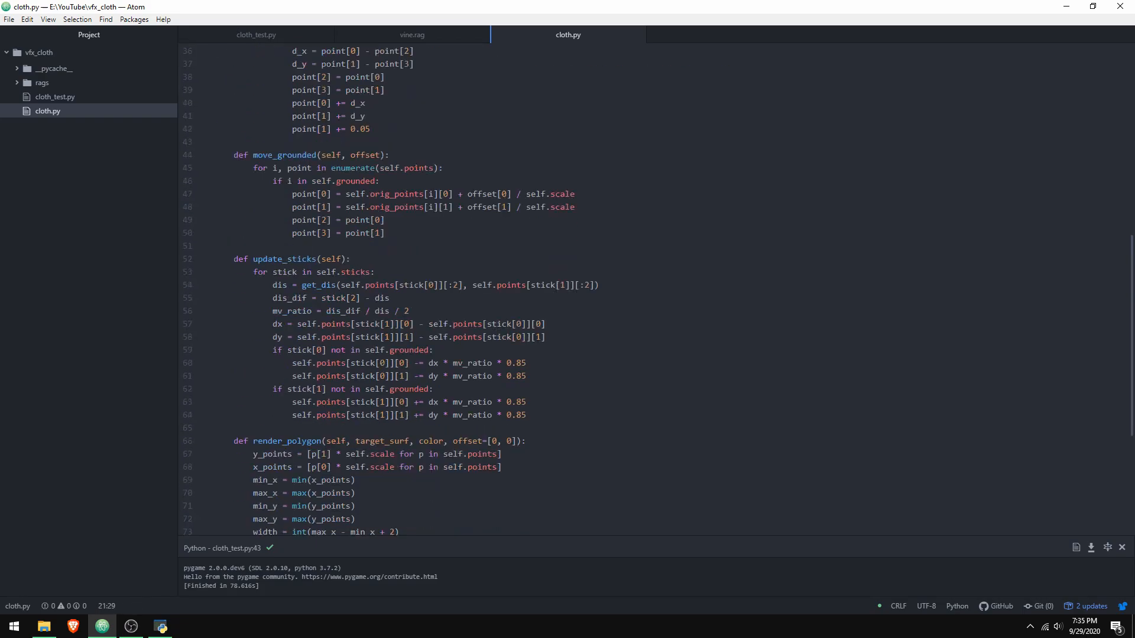
scroll("up", 3)
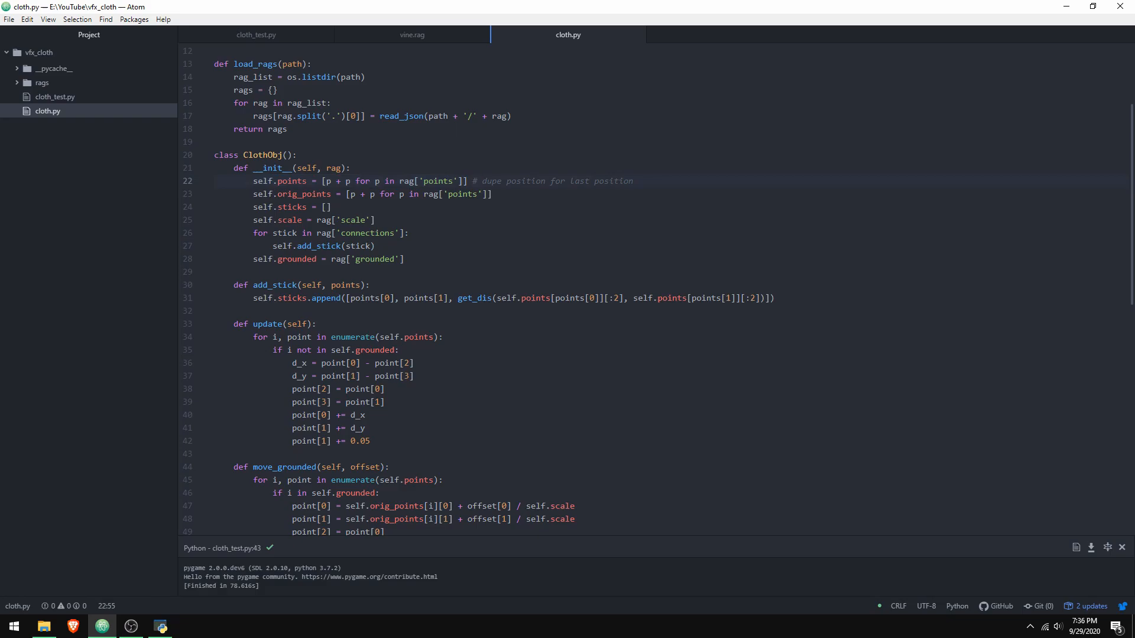
left_click(474, 181)
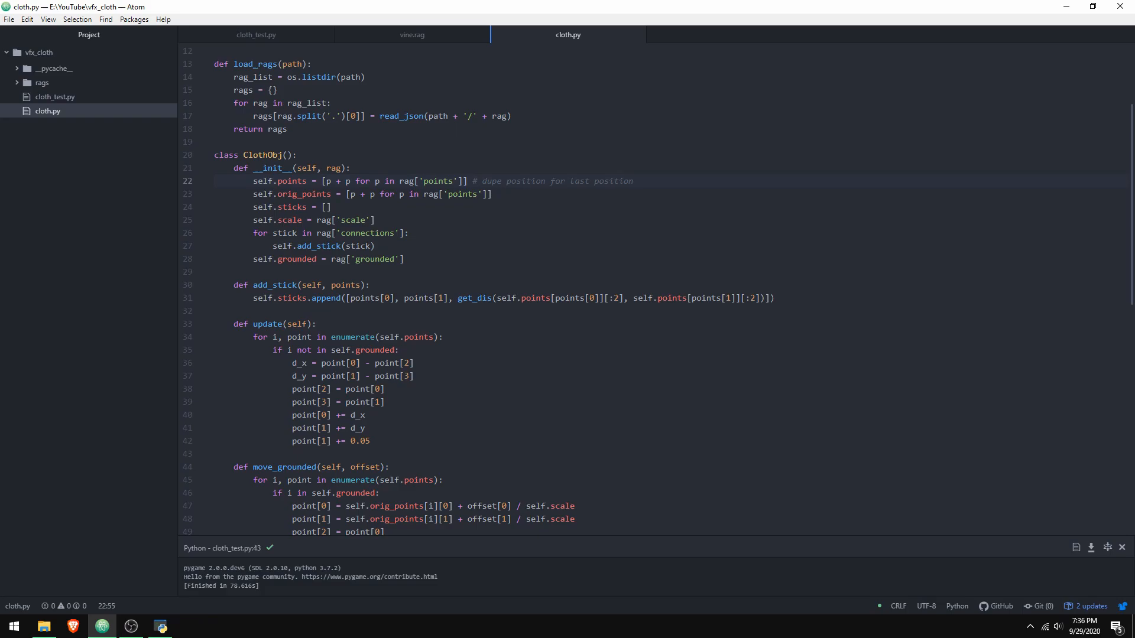
left_click(476, 181)
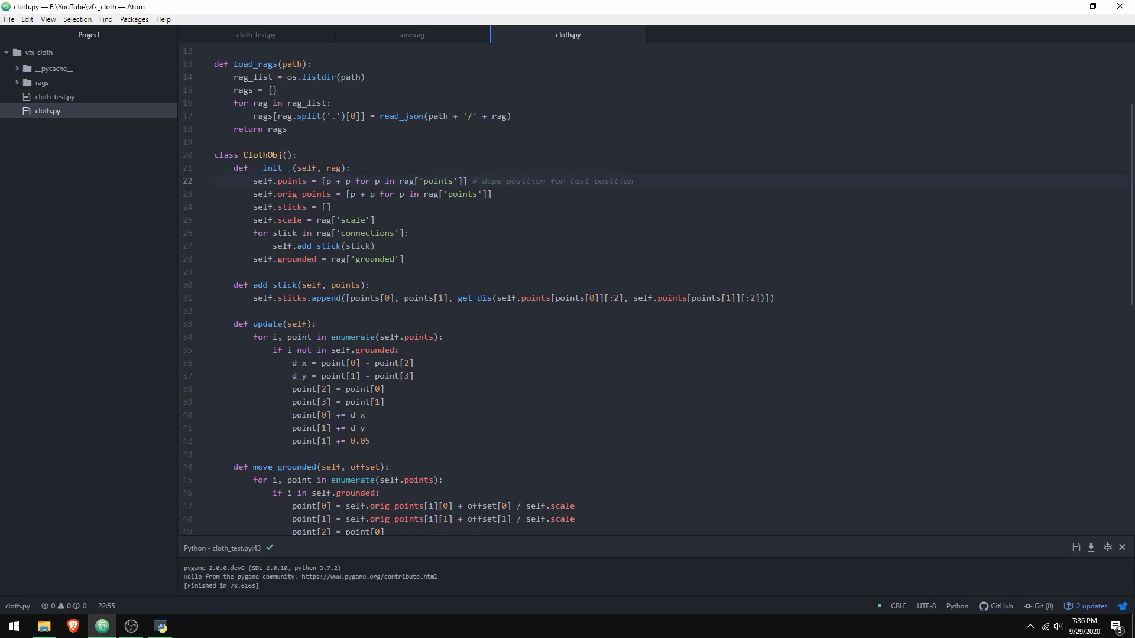
left_click(477, 181)
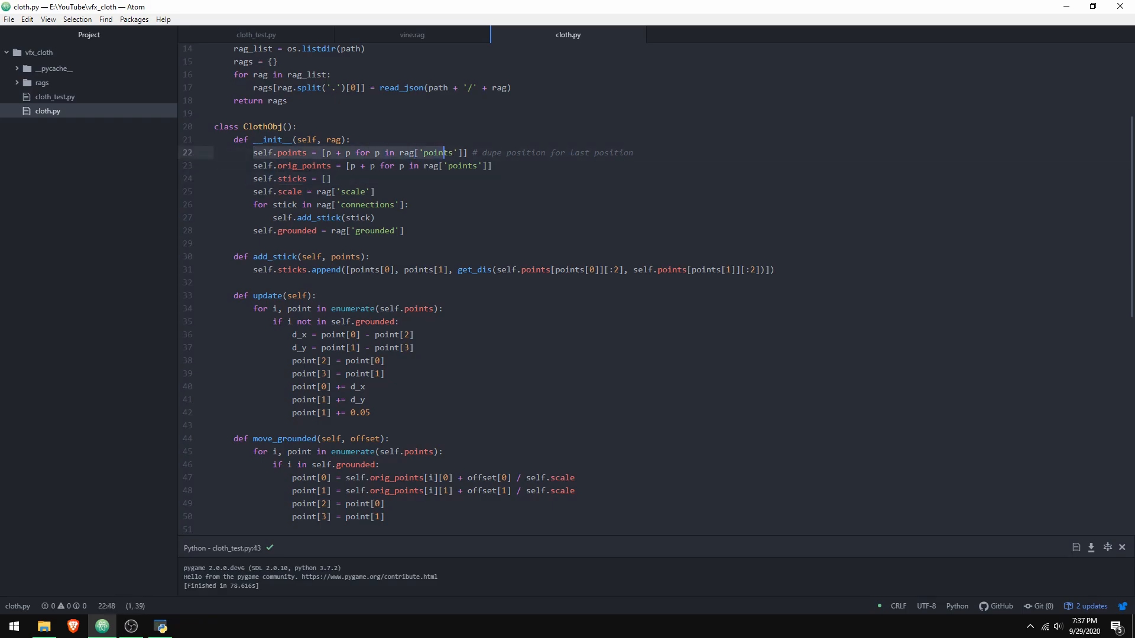
left_click(303, 178)
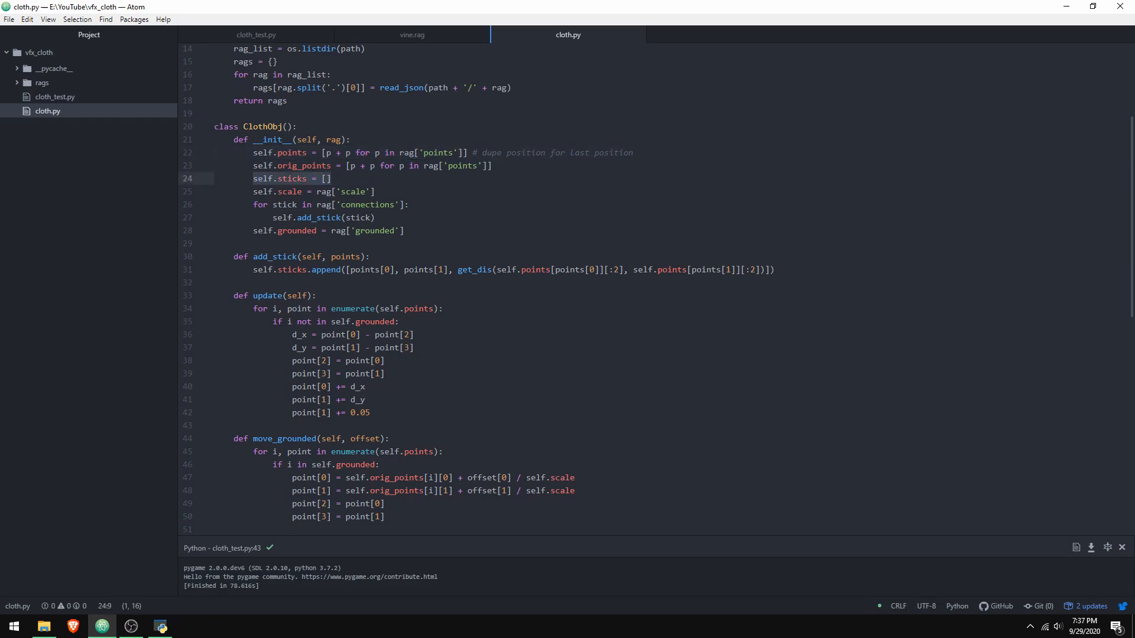
left_click(253, 178)
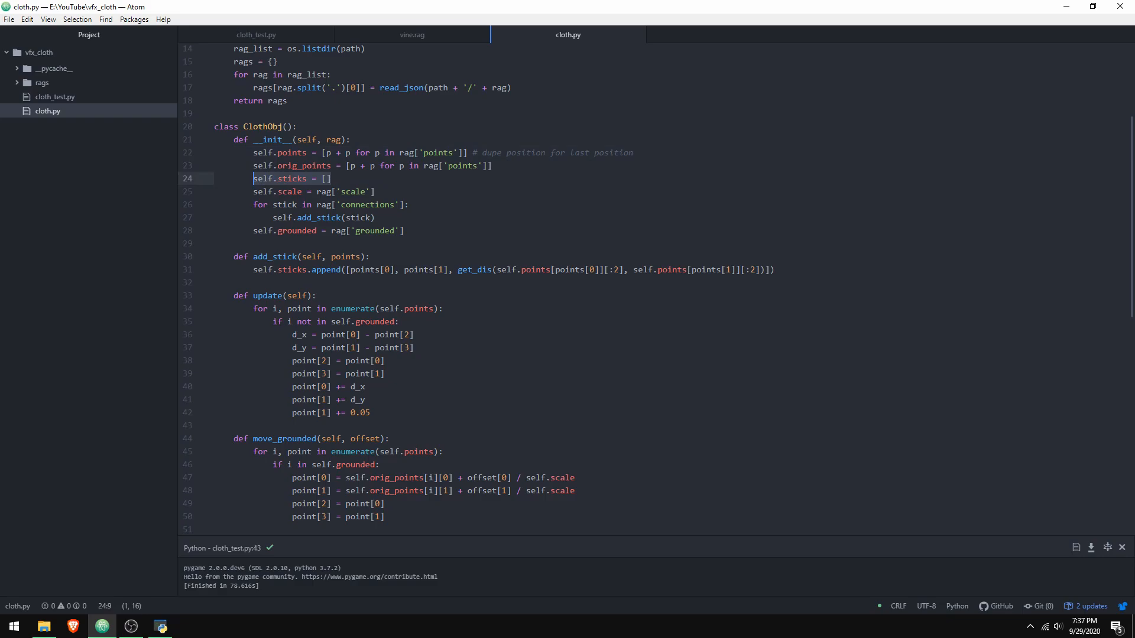
left_click(770, 270)
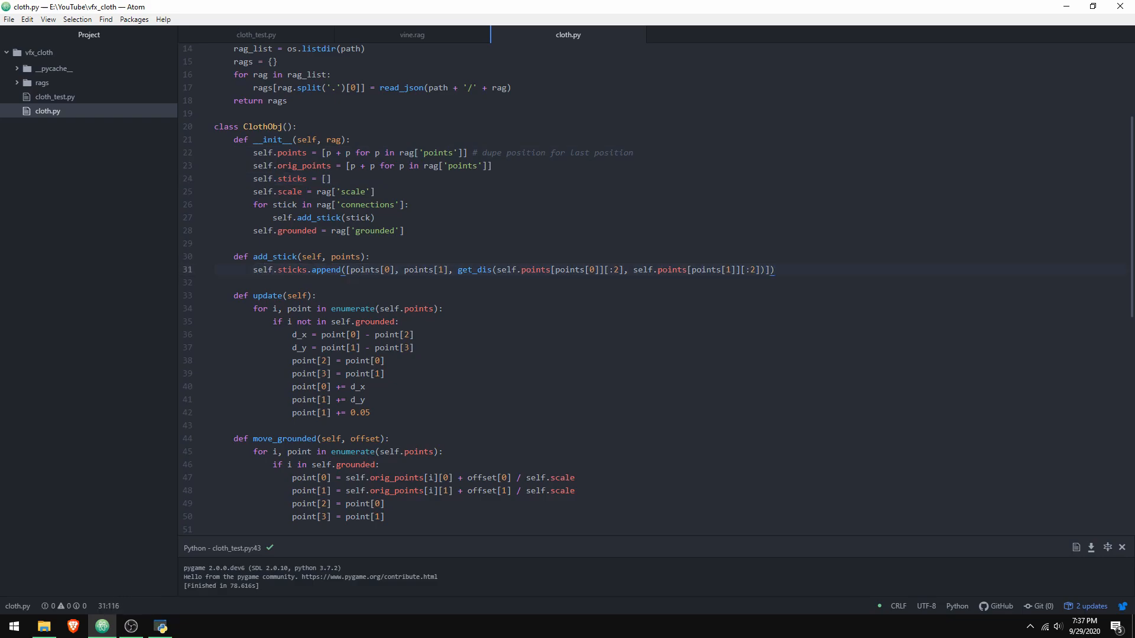
left_click(360, 269)
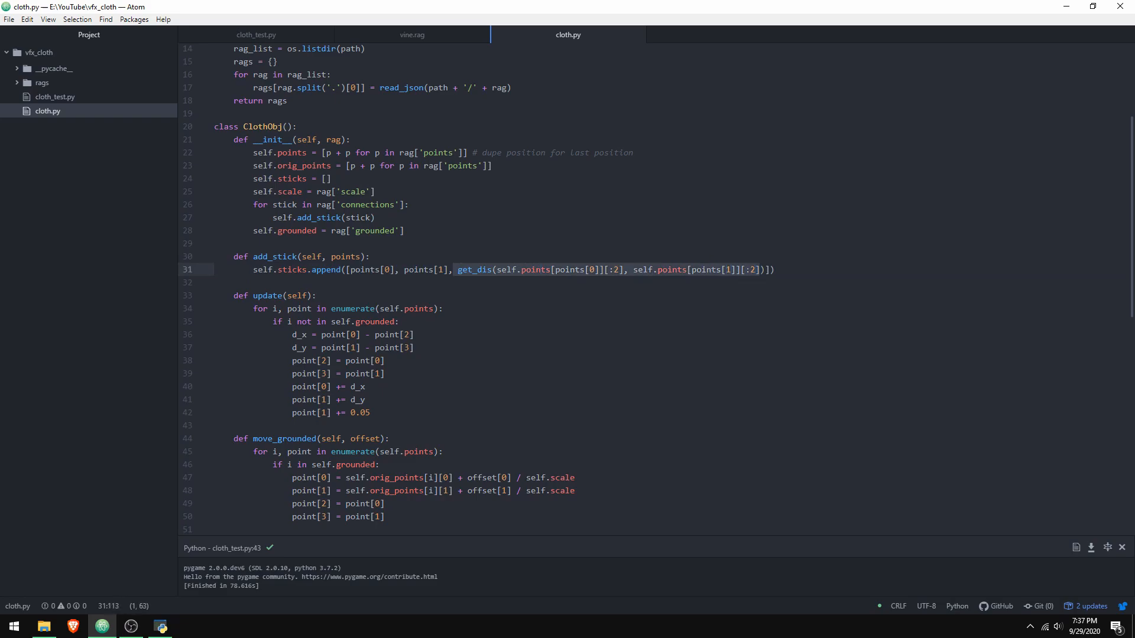
key("Right")
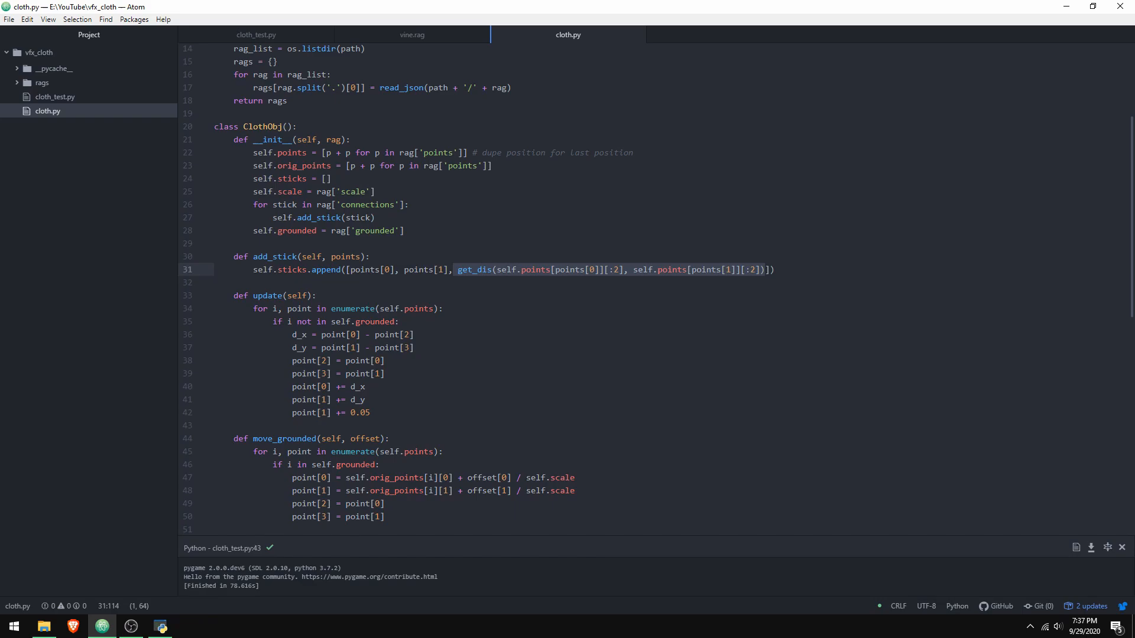
scroll("down", 3)
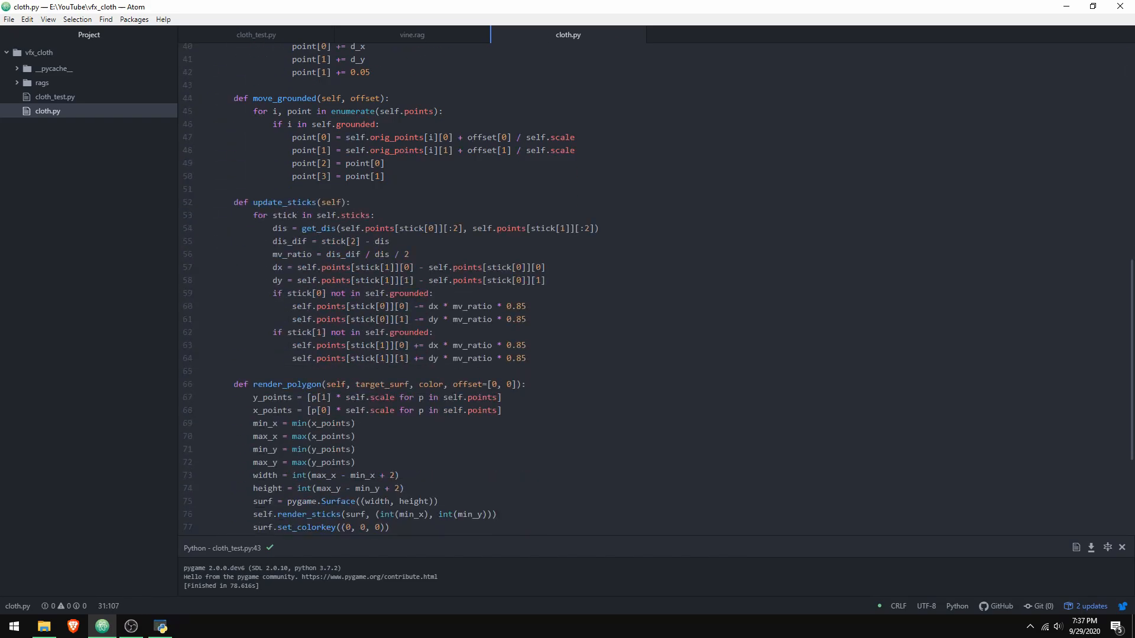
scroll("down", 3)
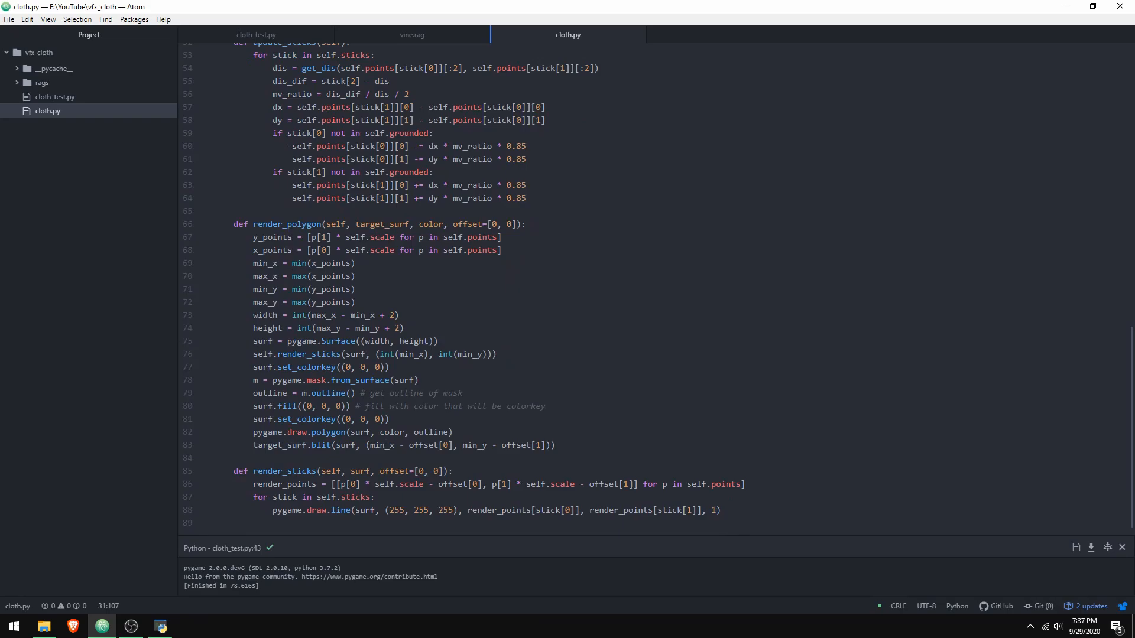
scroll("up", 3)
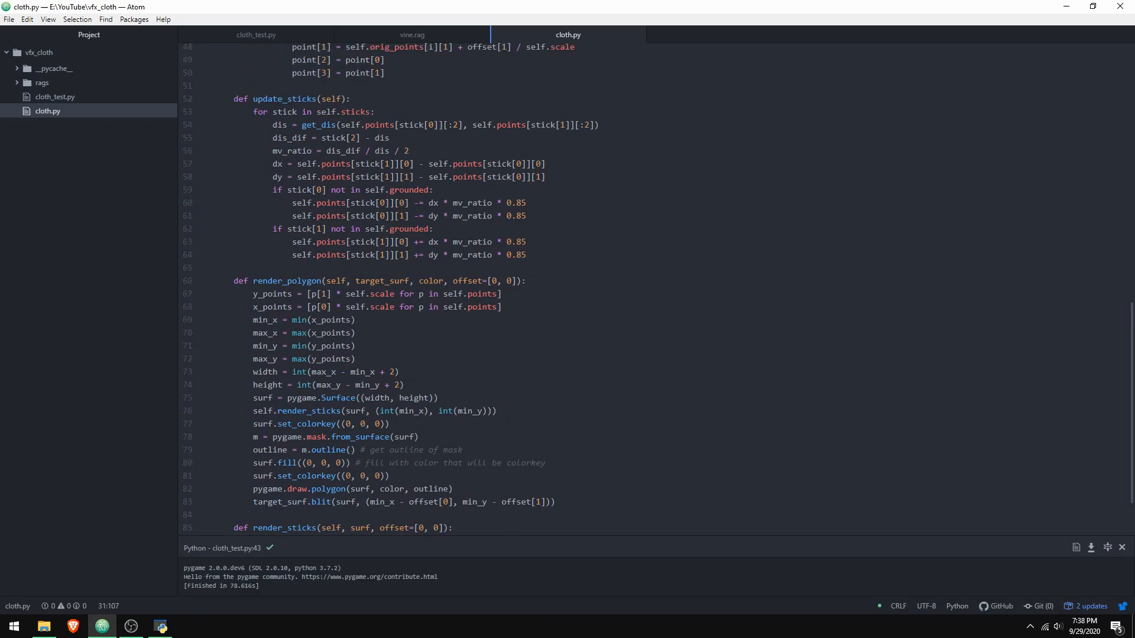
scroll("up", 3)
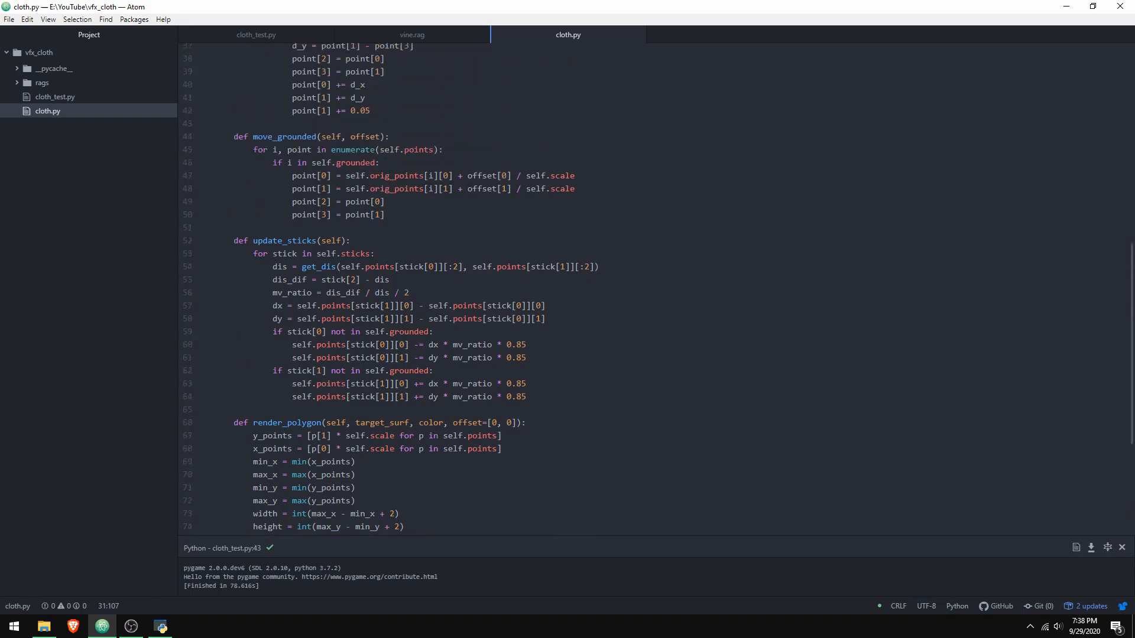
scroll("up", 3)
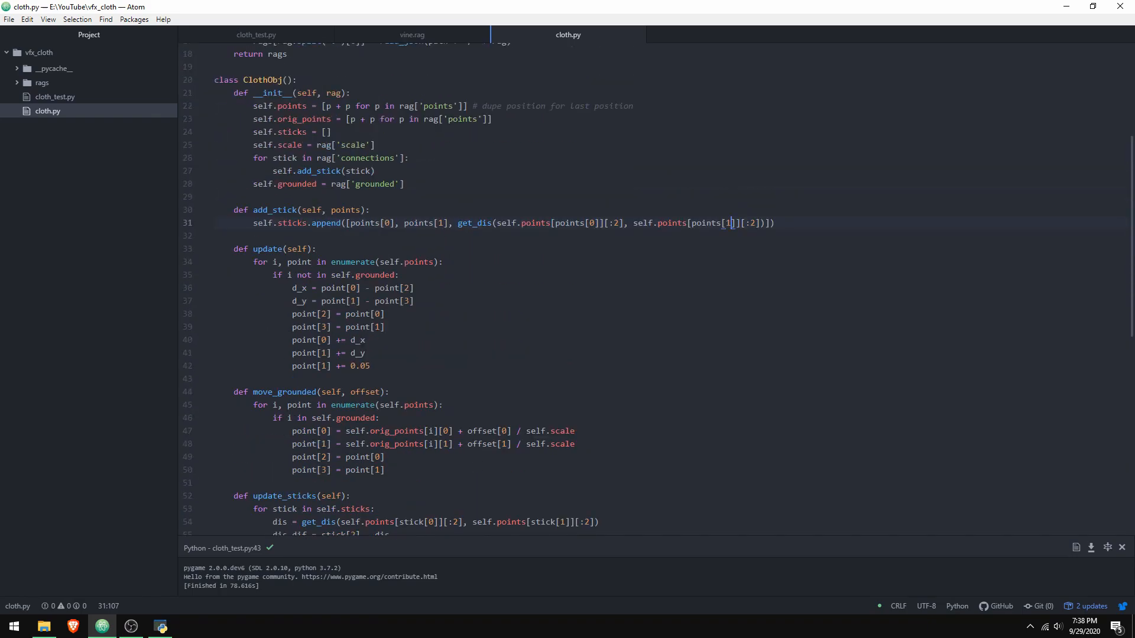
scroll("down", 3)
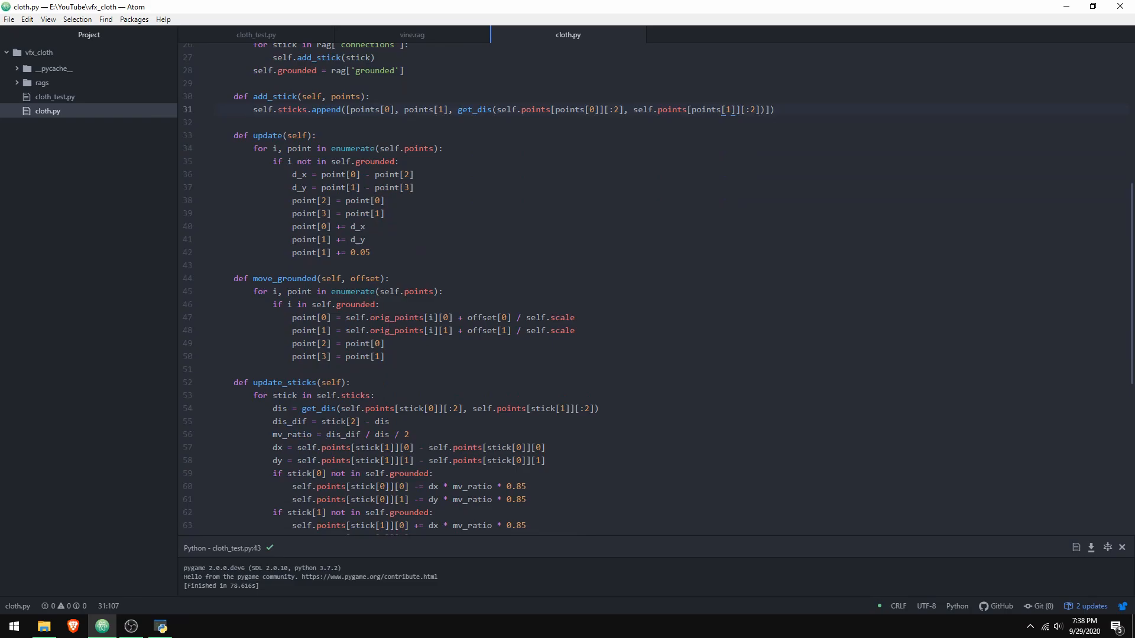
scroll("up", 3)
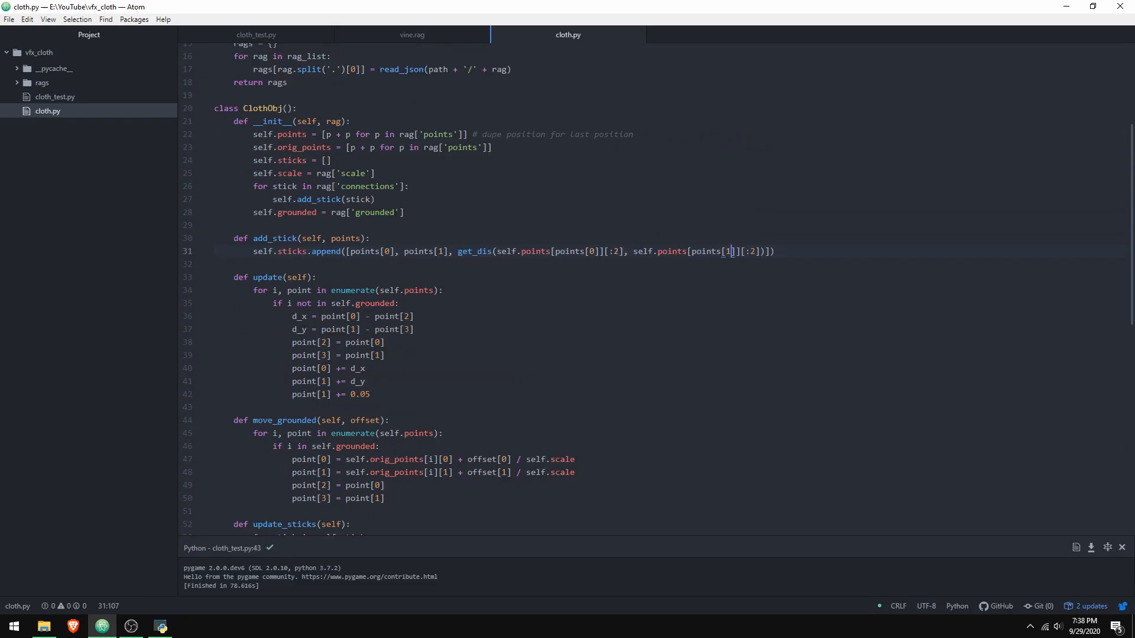
scroll("down", 3)
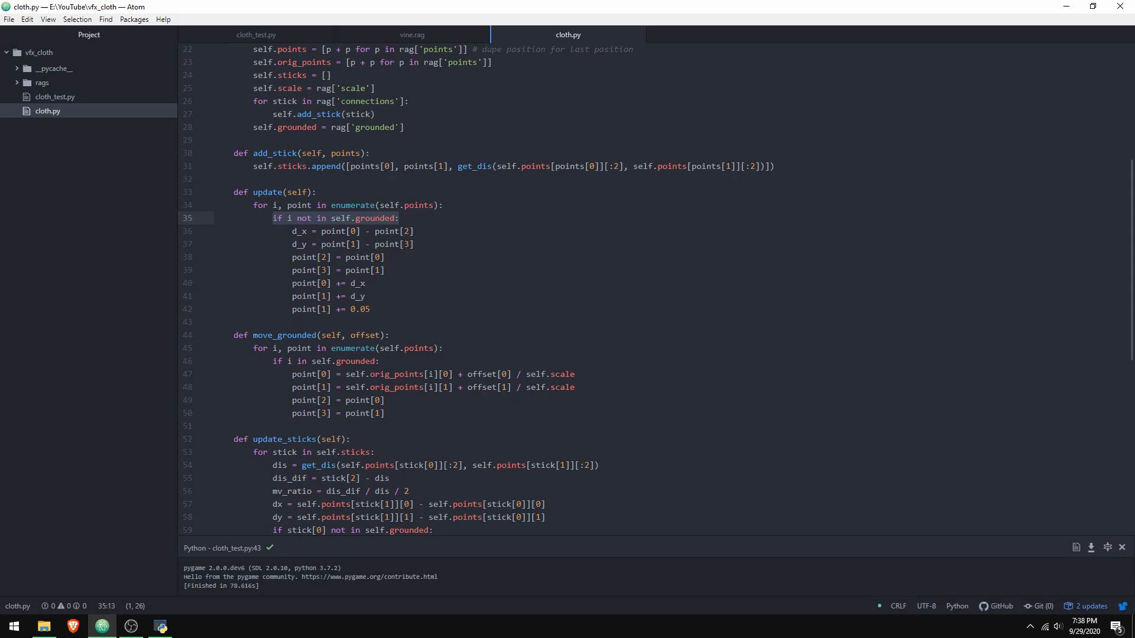
left_click(395, 231)
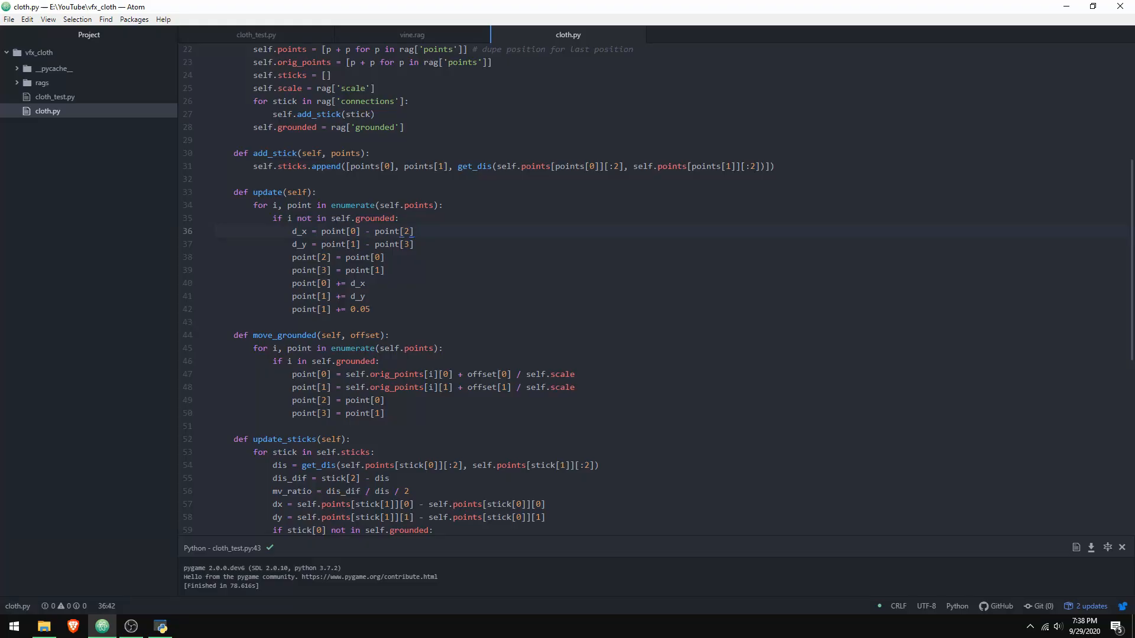
left_click(415, 230)
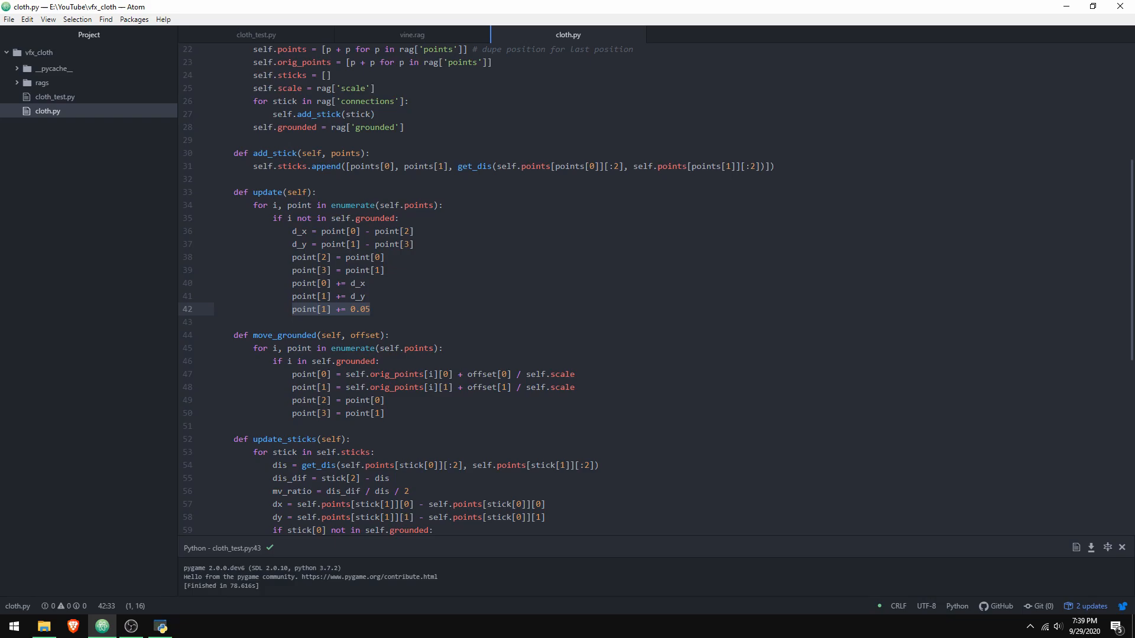
left_click(369, 308)
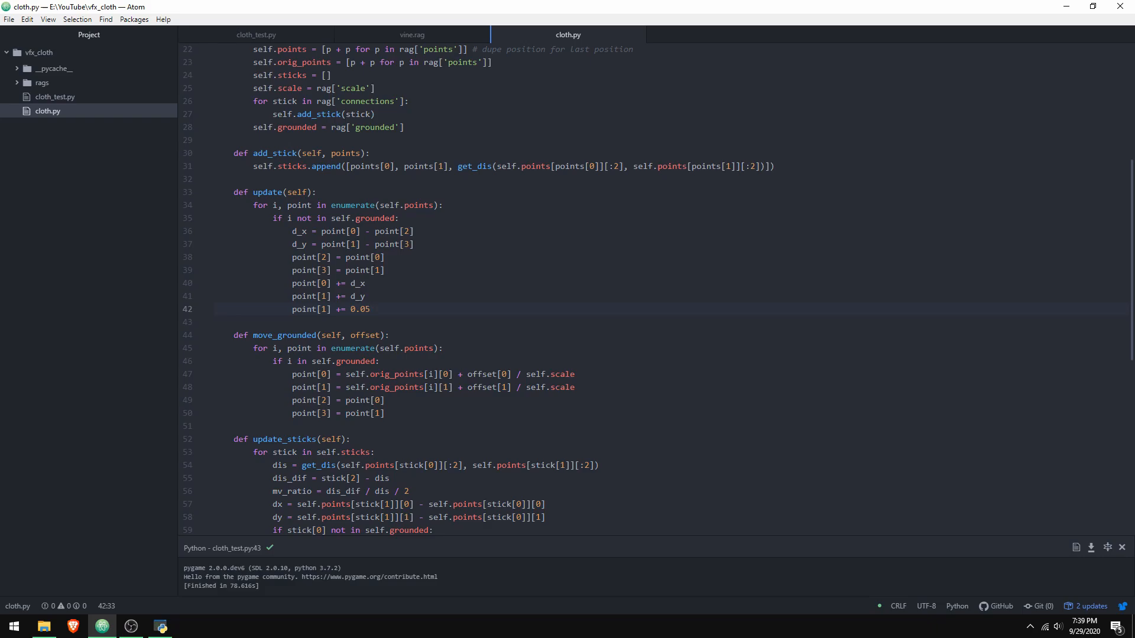
left_click(371, 309)
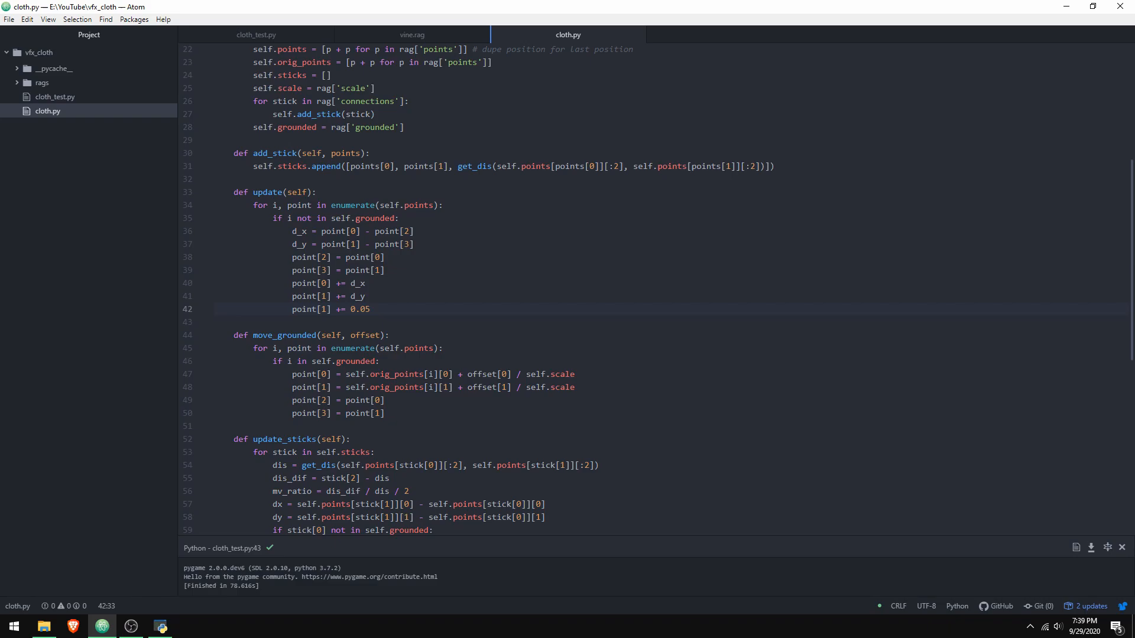
left_click(372, 308)
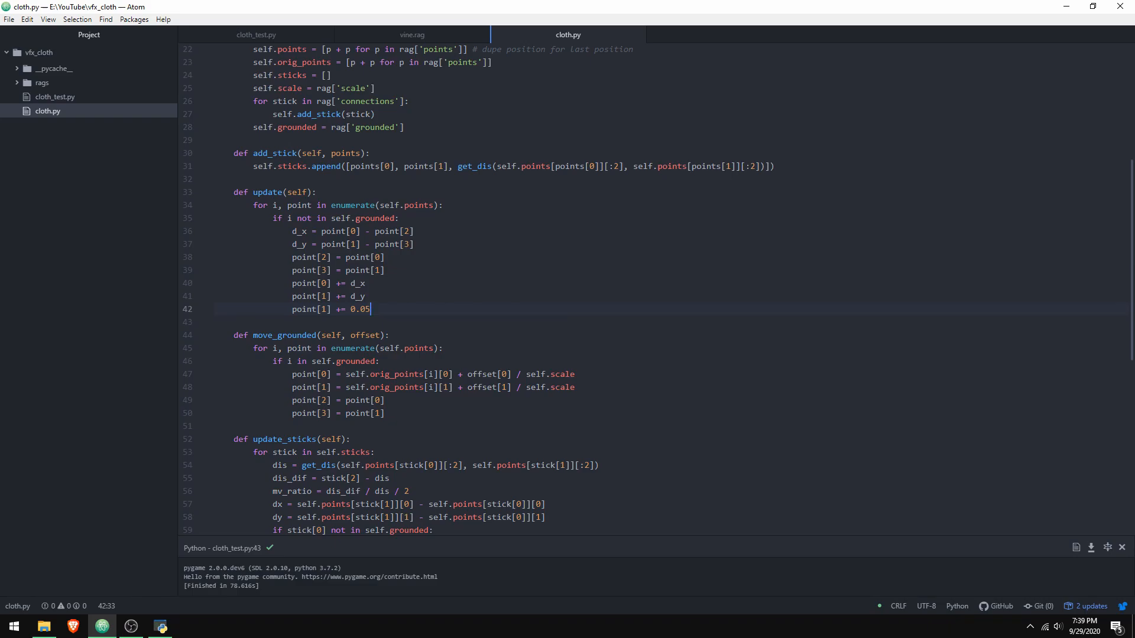
scroll("down", 3)
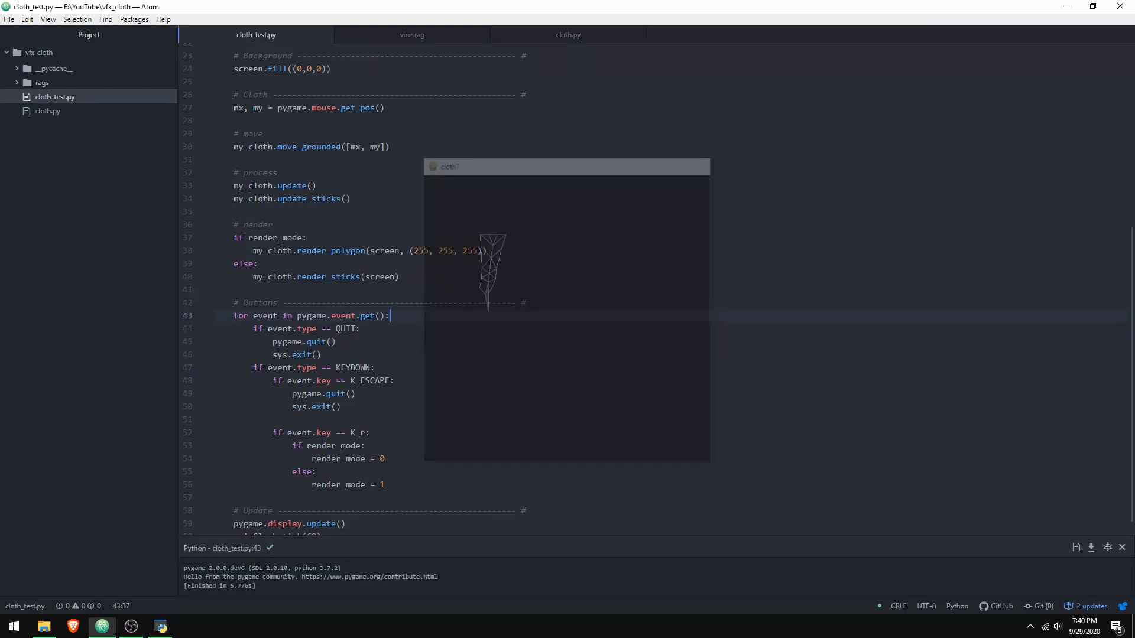
left_click(569, 34)
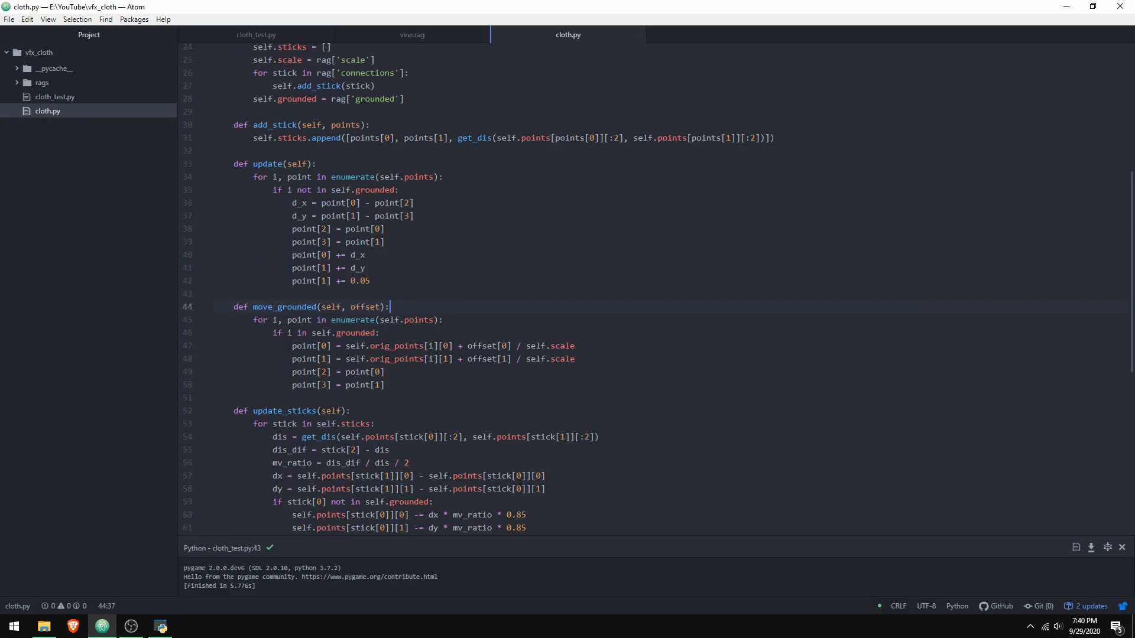
left_click(255, 35)
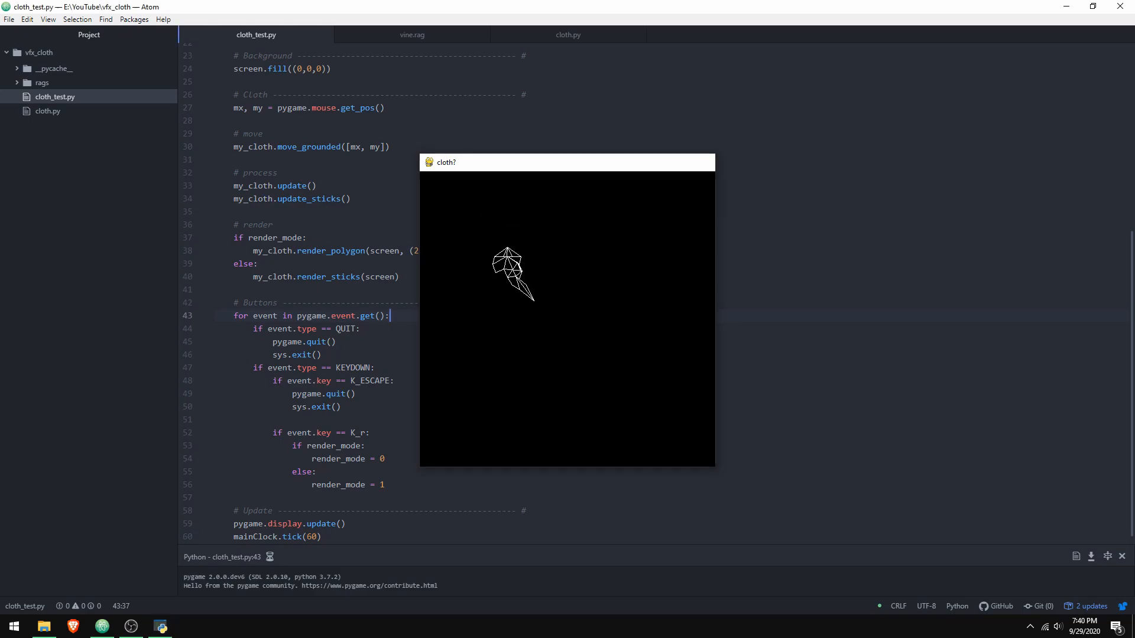
left_click(569, 34)
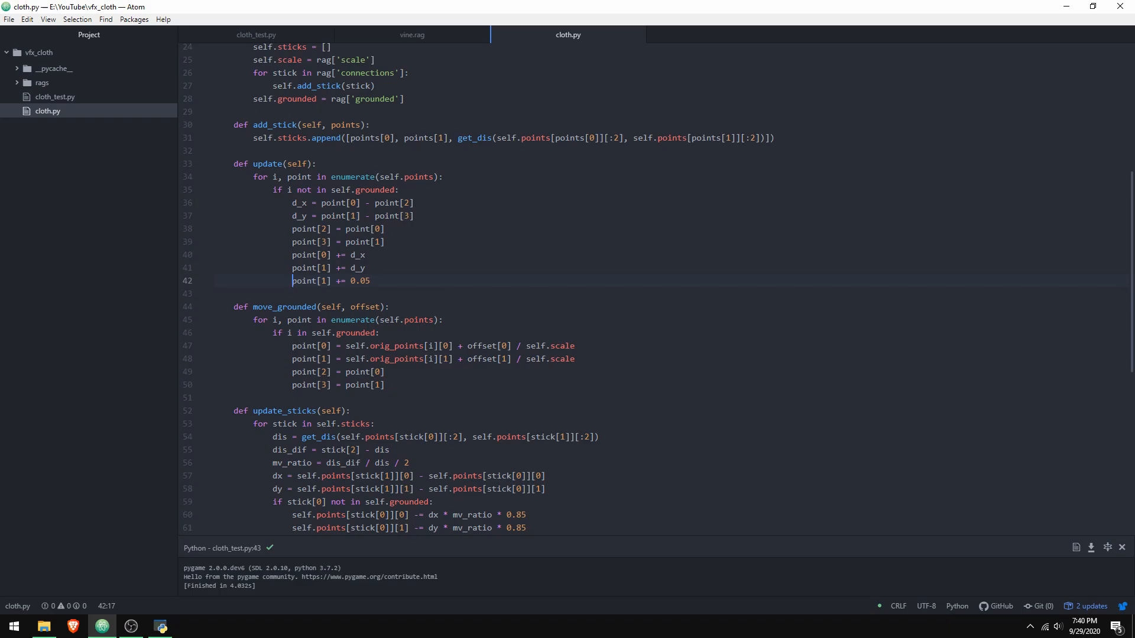
scroll("down", 3)
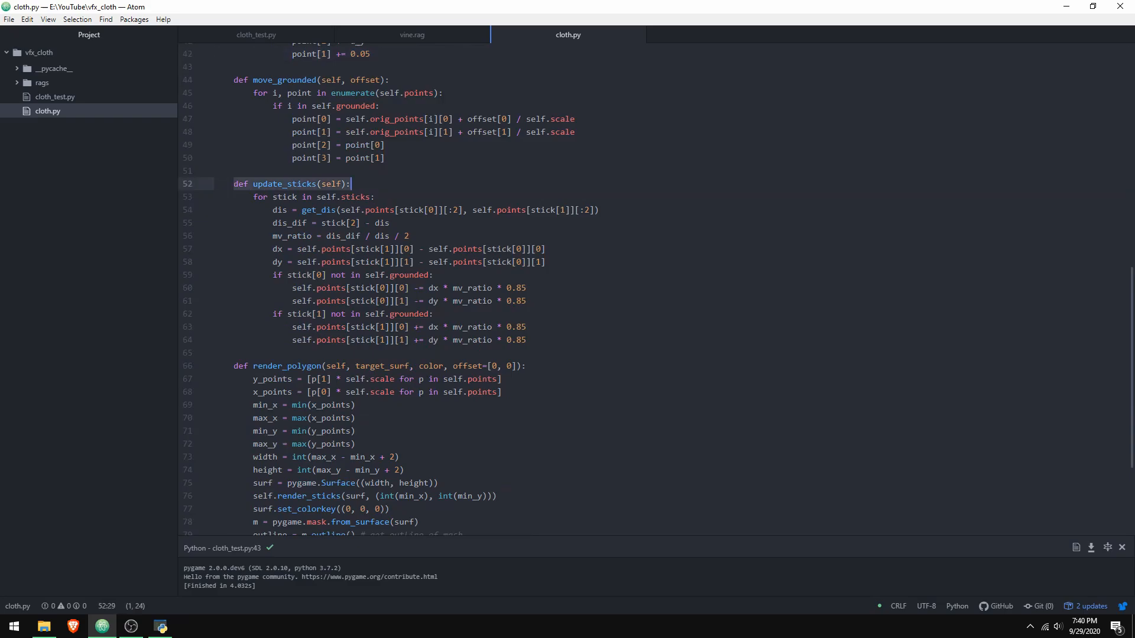
left_click(352, 184)
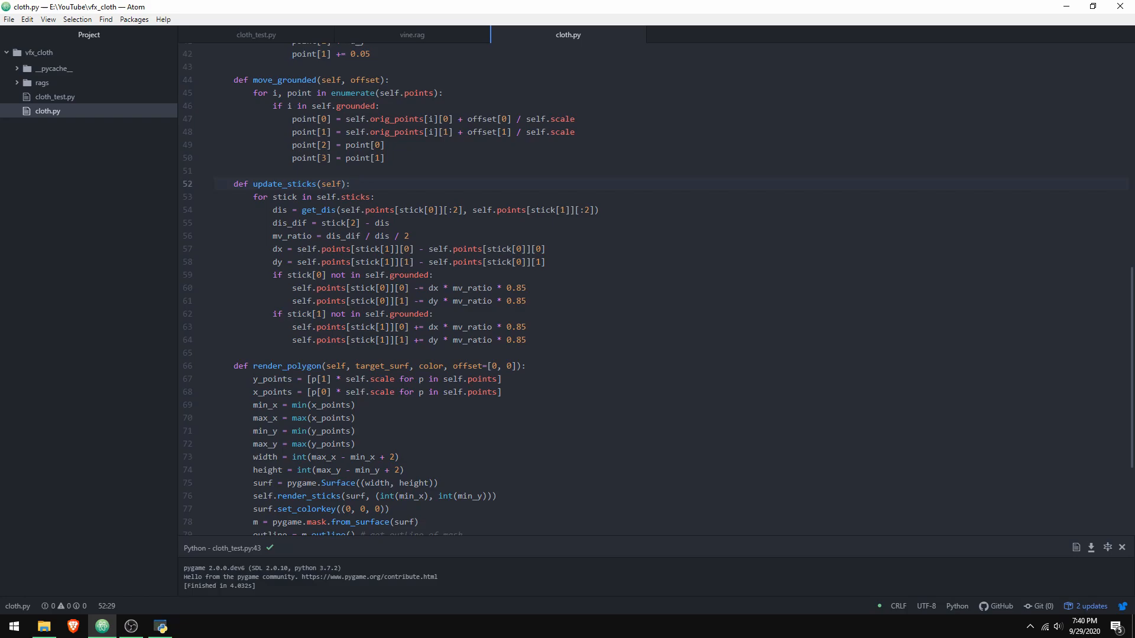
left_click(351, 184)
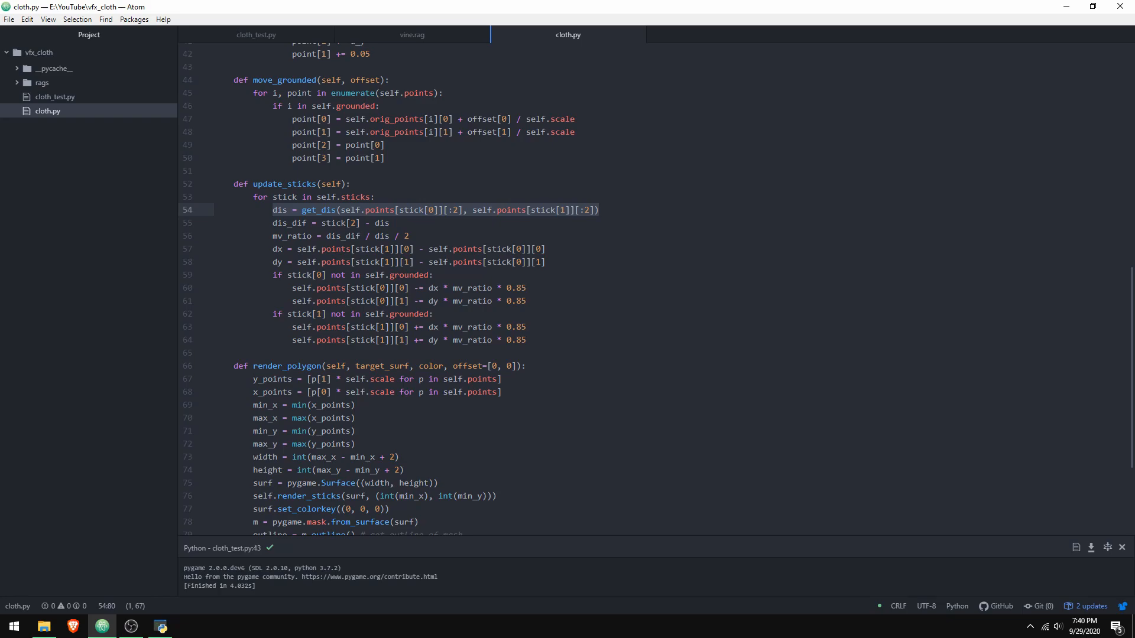
left_click(598, 211)
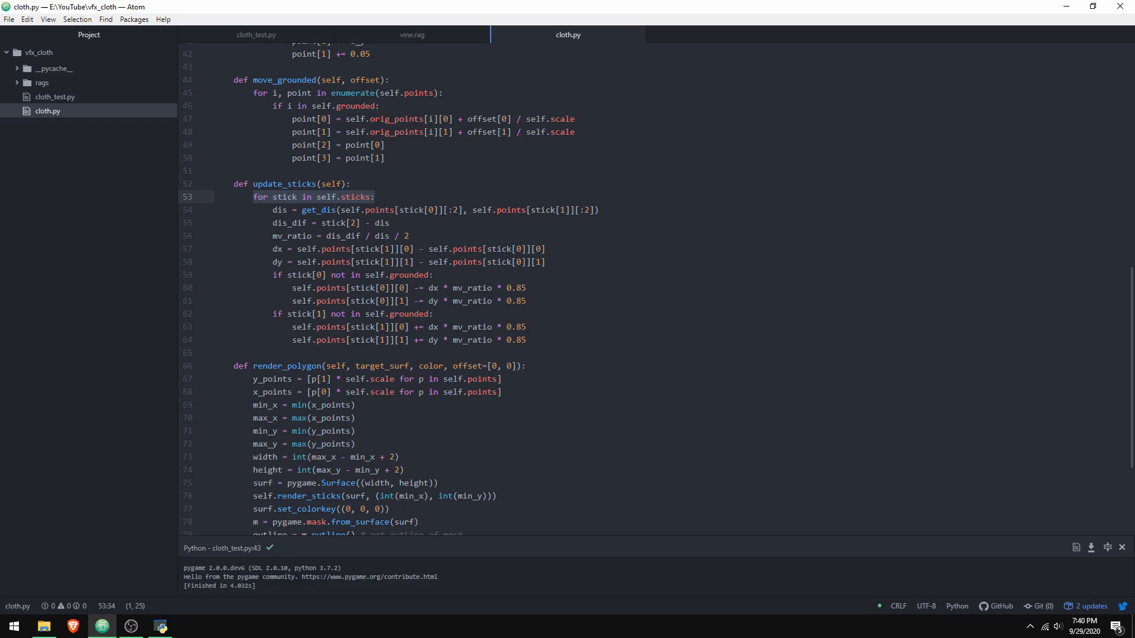
left_click(375, 197)
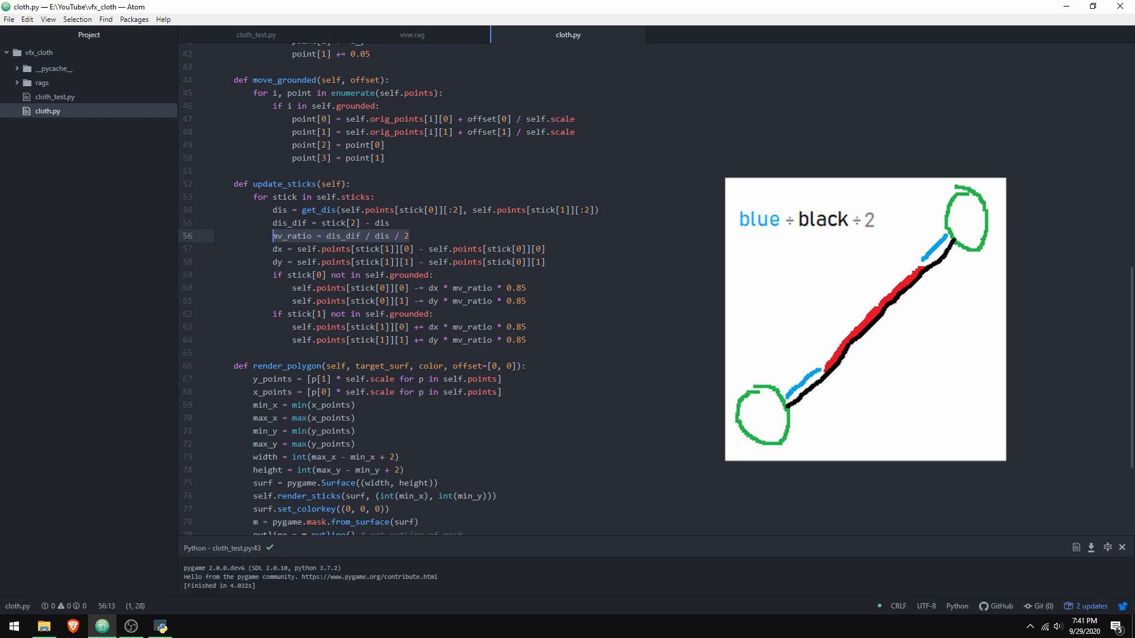
left_click(409, 236)
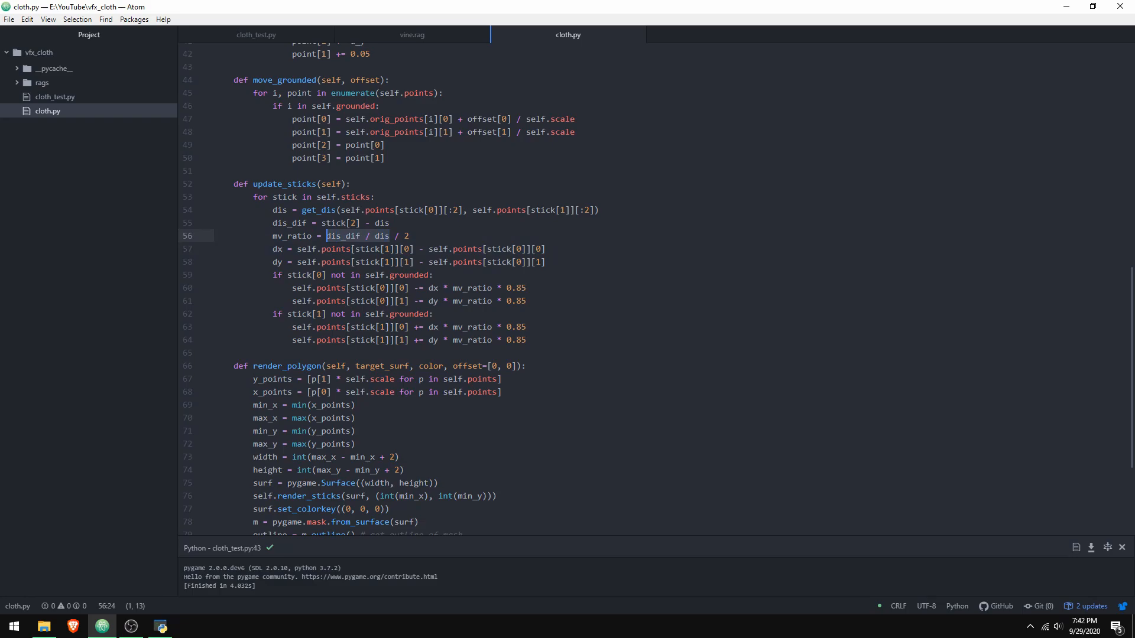
left_click(409, 237)
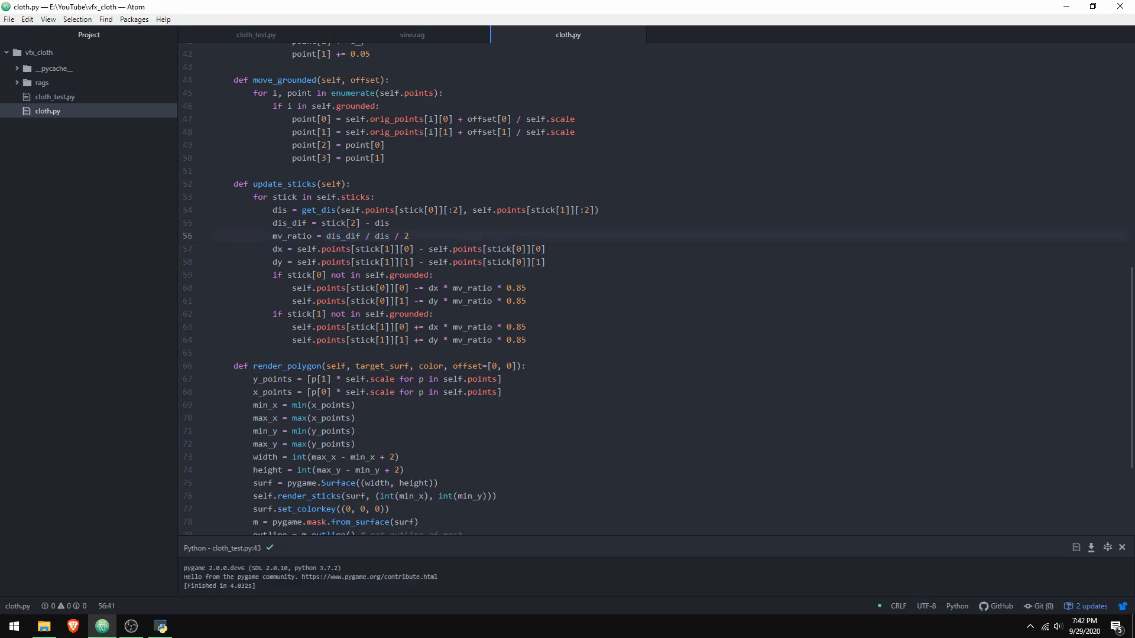
left_click(410, 235)
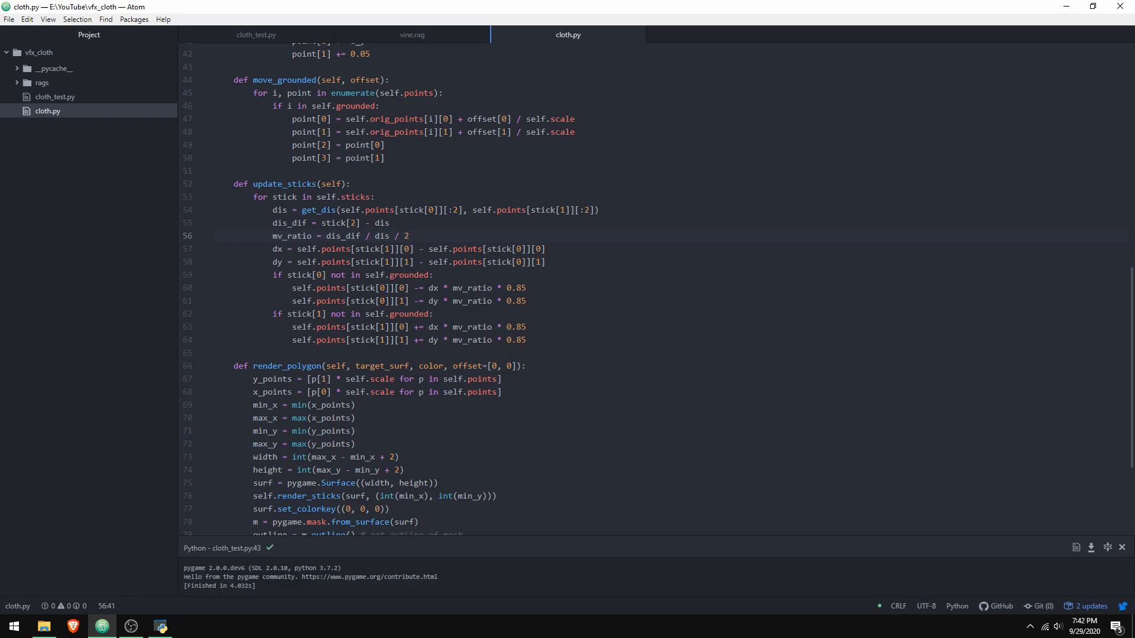
left_click(410, 236)
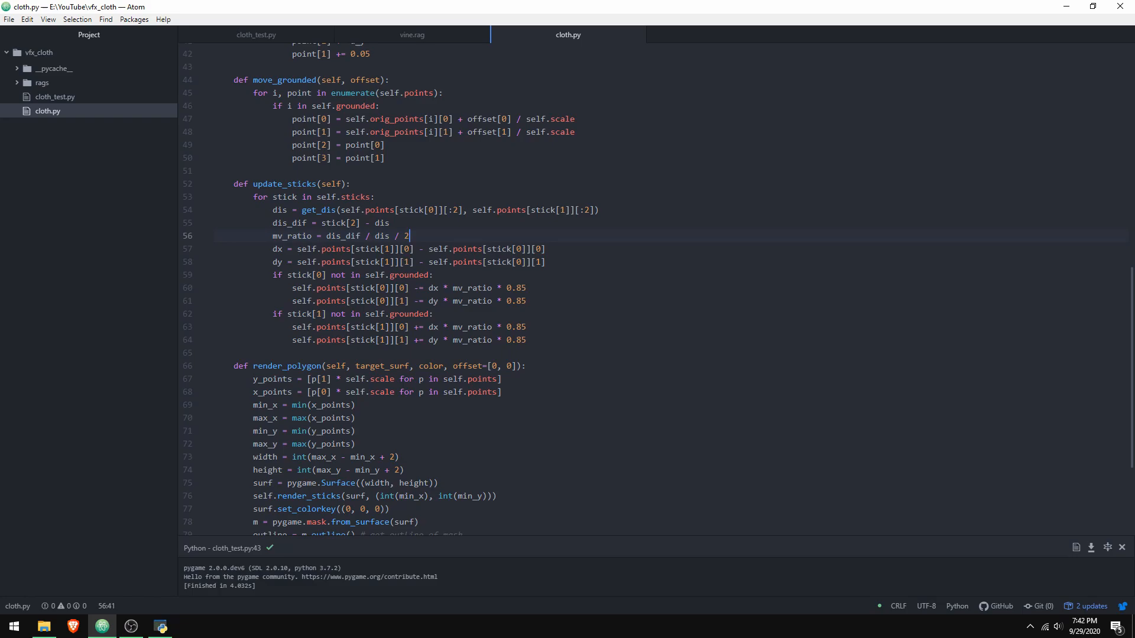
left_click(283, 237)
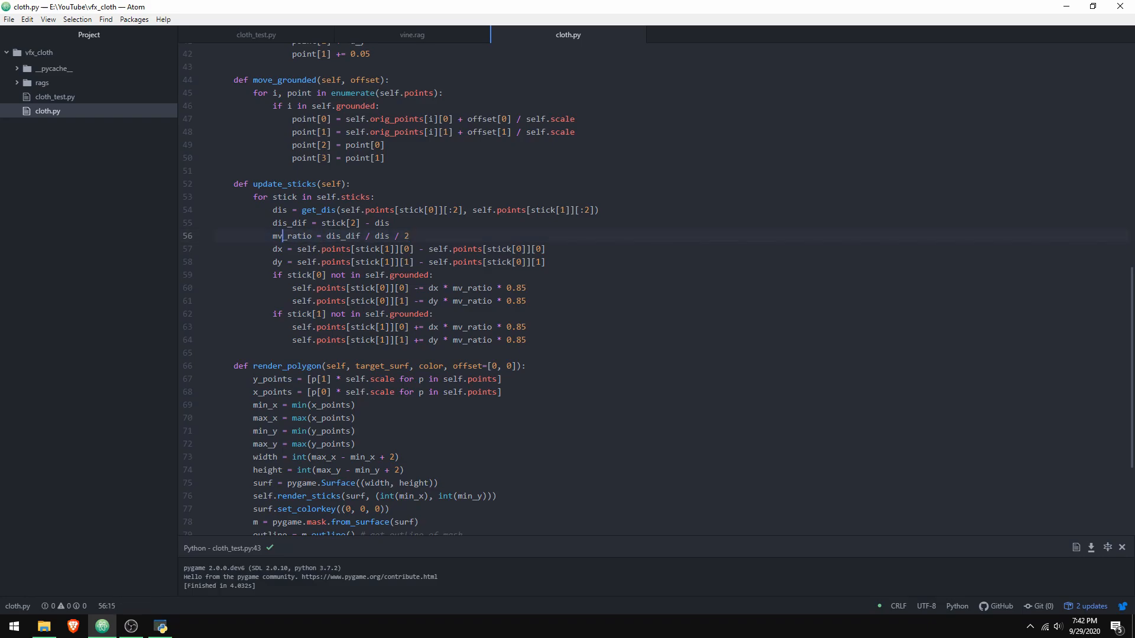
scroll("down", 3)
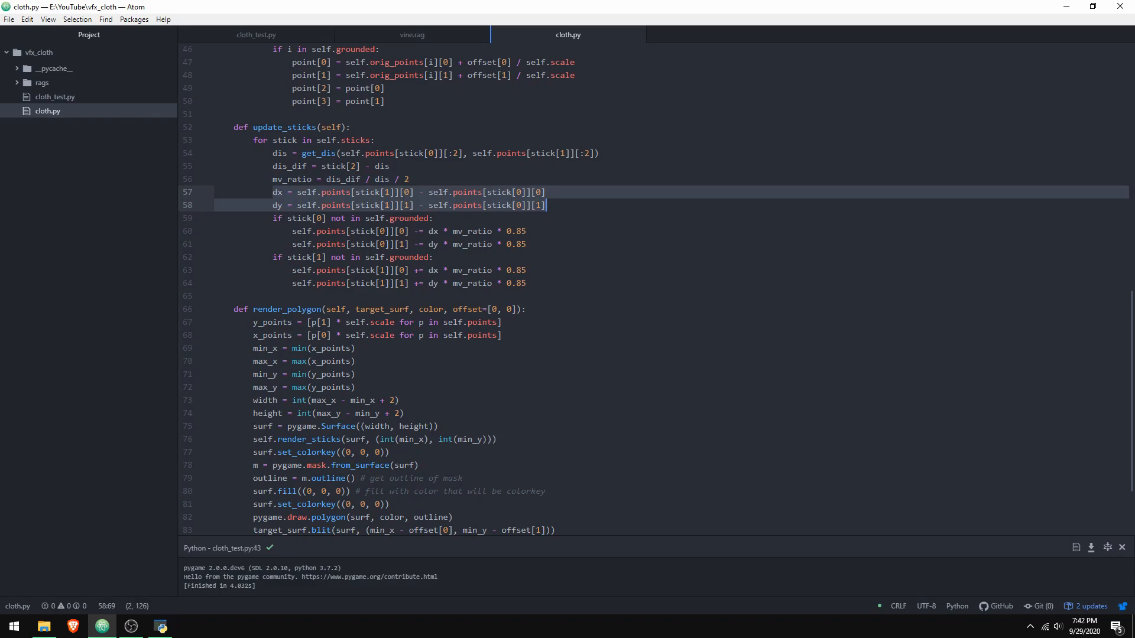
left_click(521, 244)
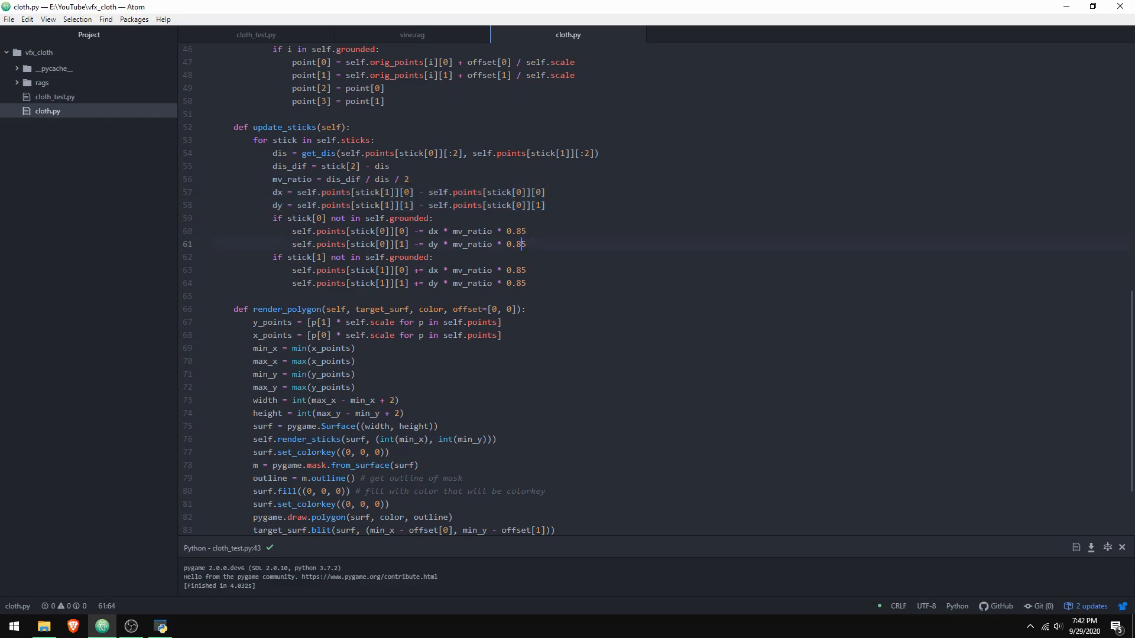
left_click(526, 282)
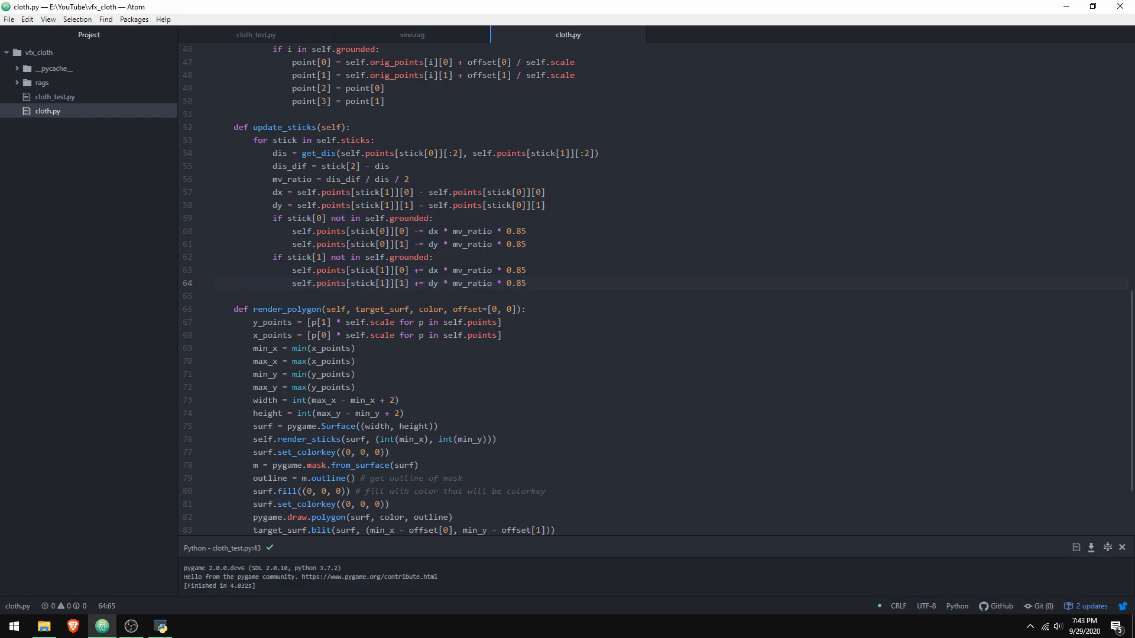
left_click(529, 282)
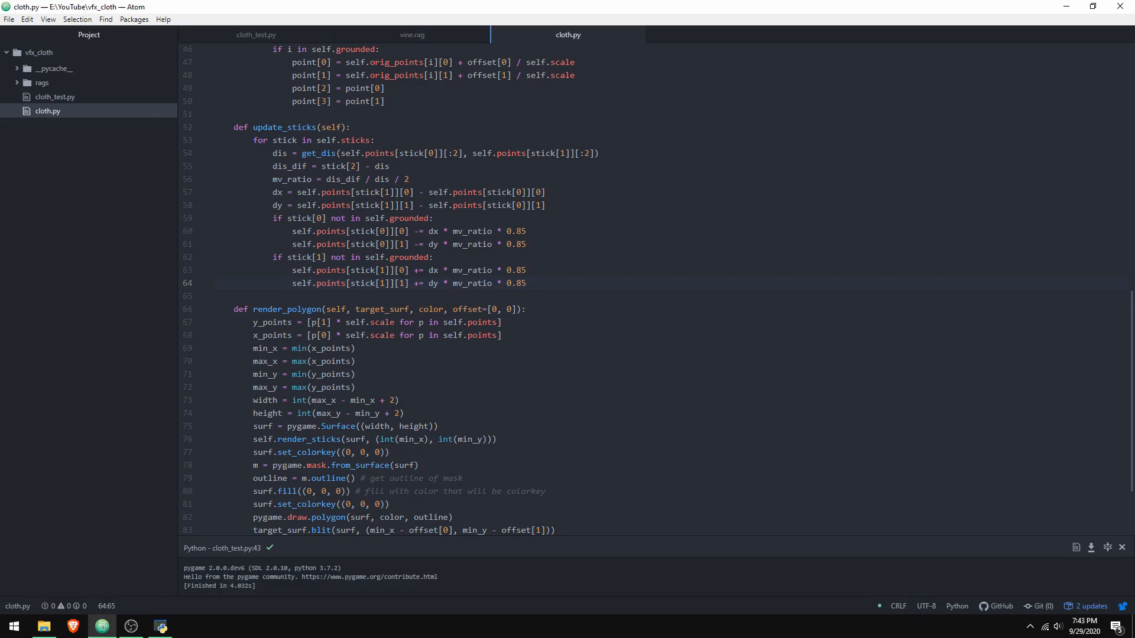
left_click(527, 283)
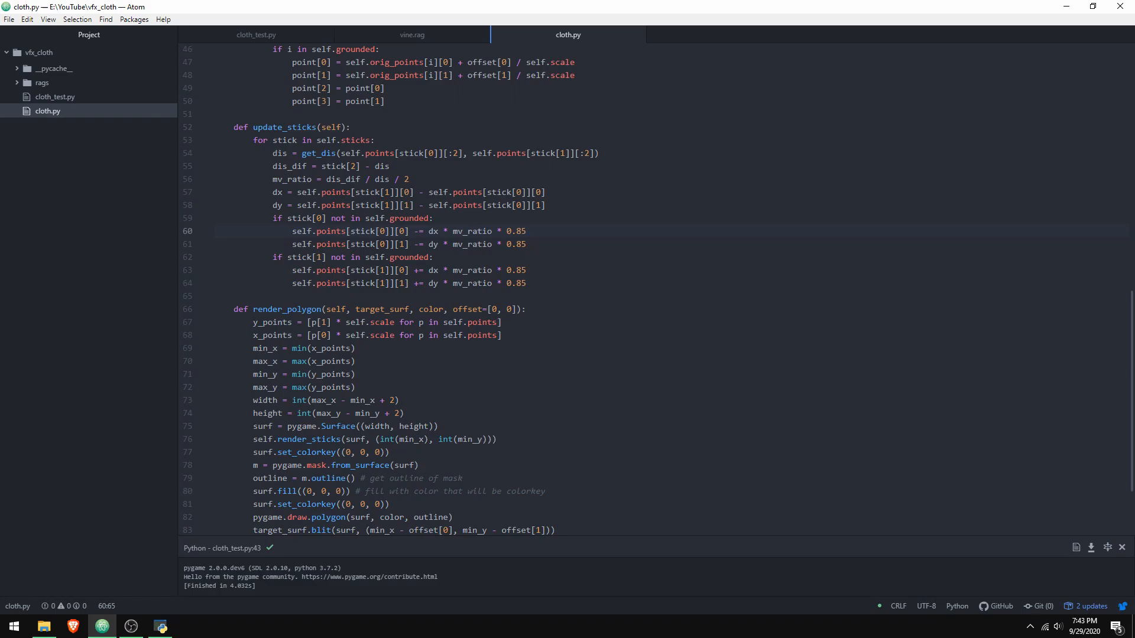
left_click(527, 230)
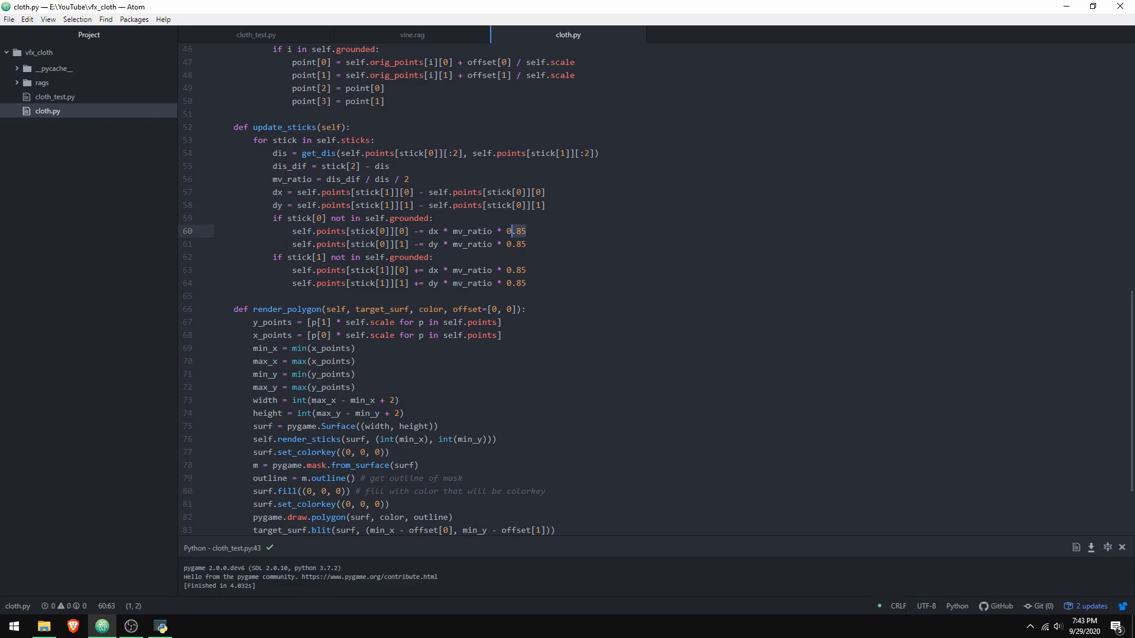
left_click(527, 230)
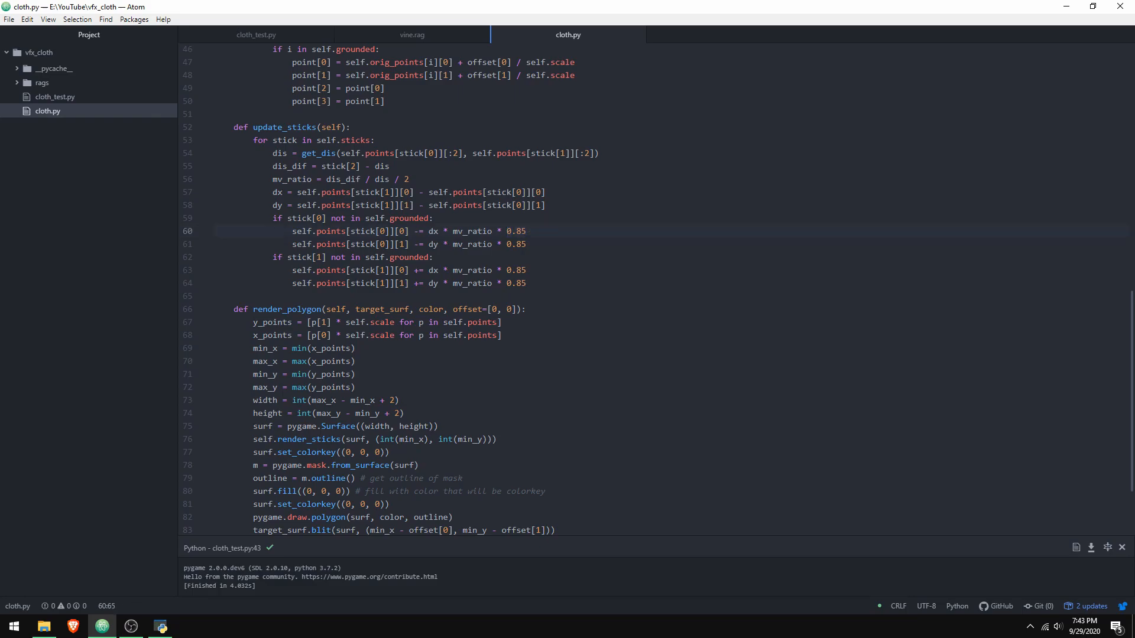
left_click(527, 230)
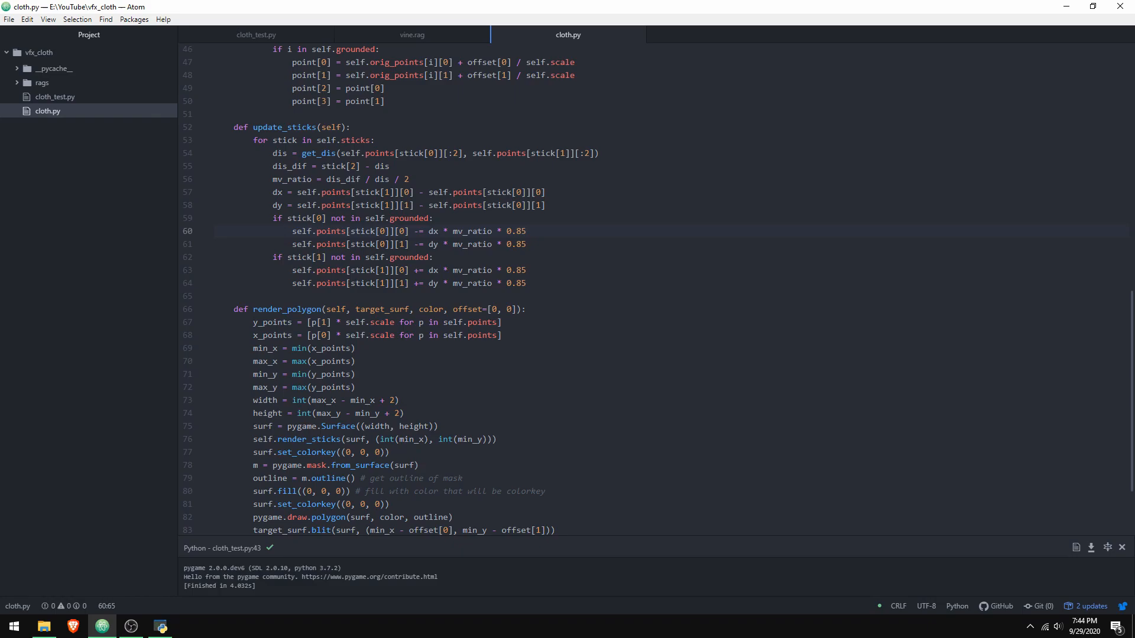
left_click(526, 231)
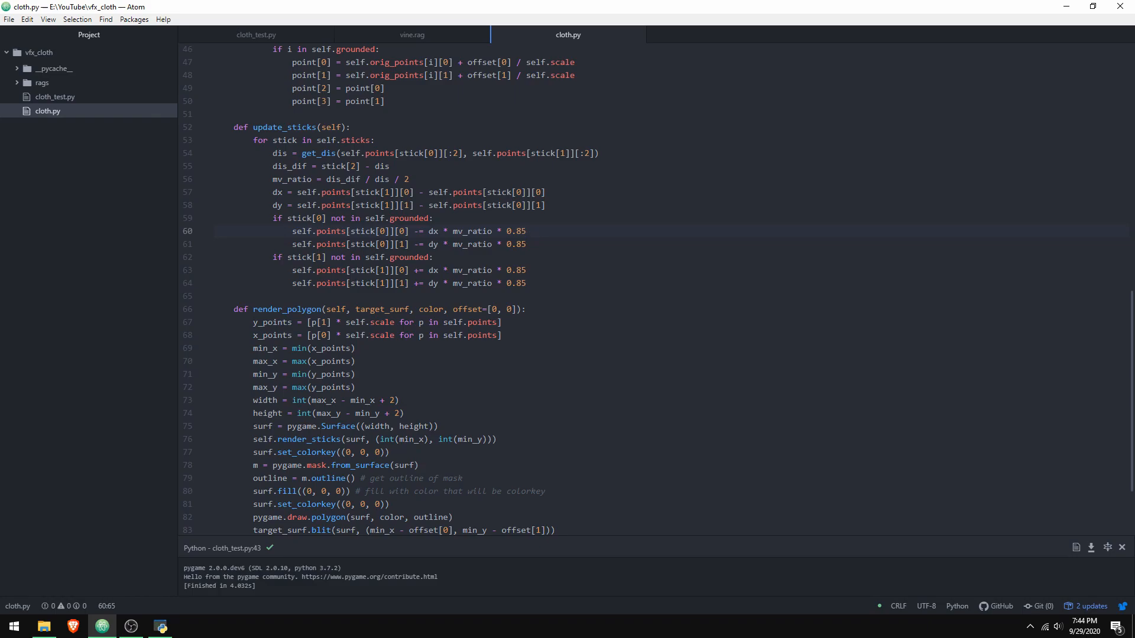
left_click(528, 230)
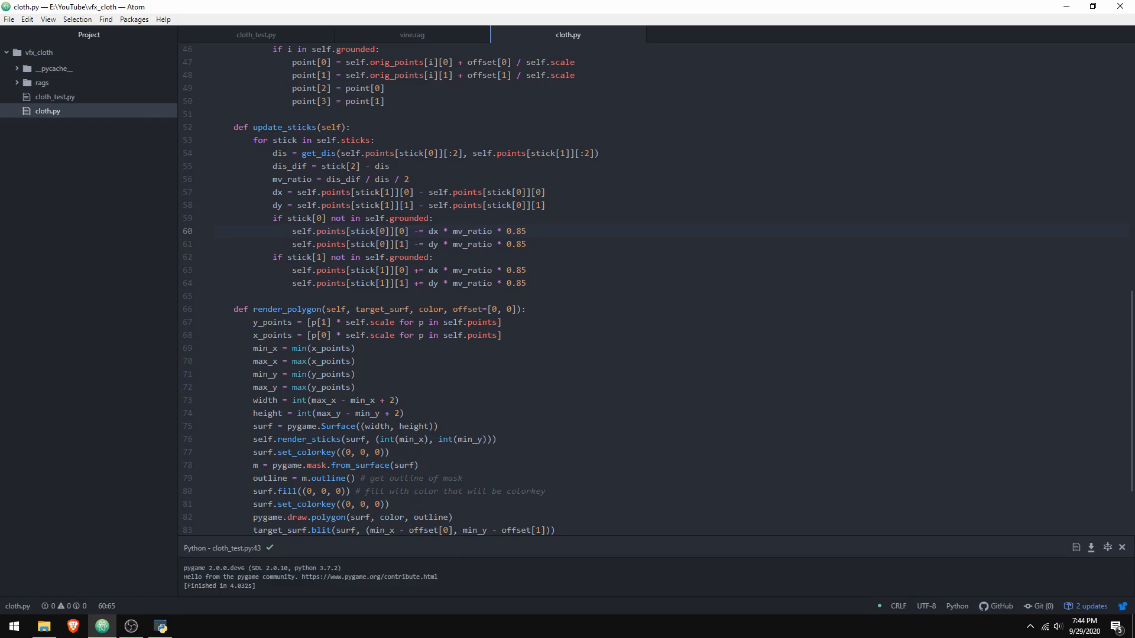
left_click(527, 231)
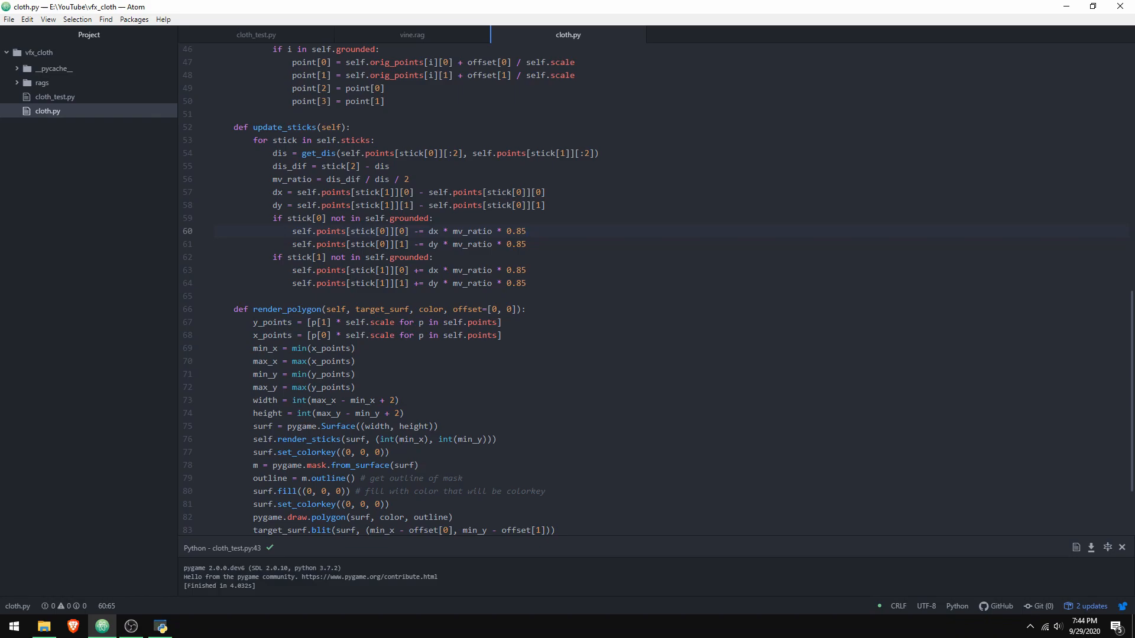
scroll("up", 3)
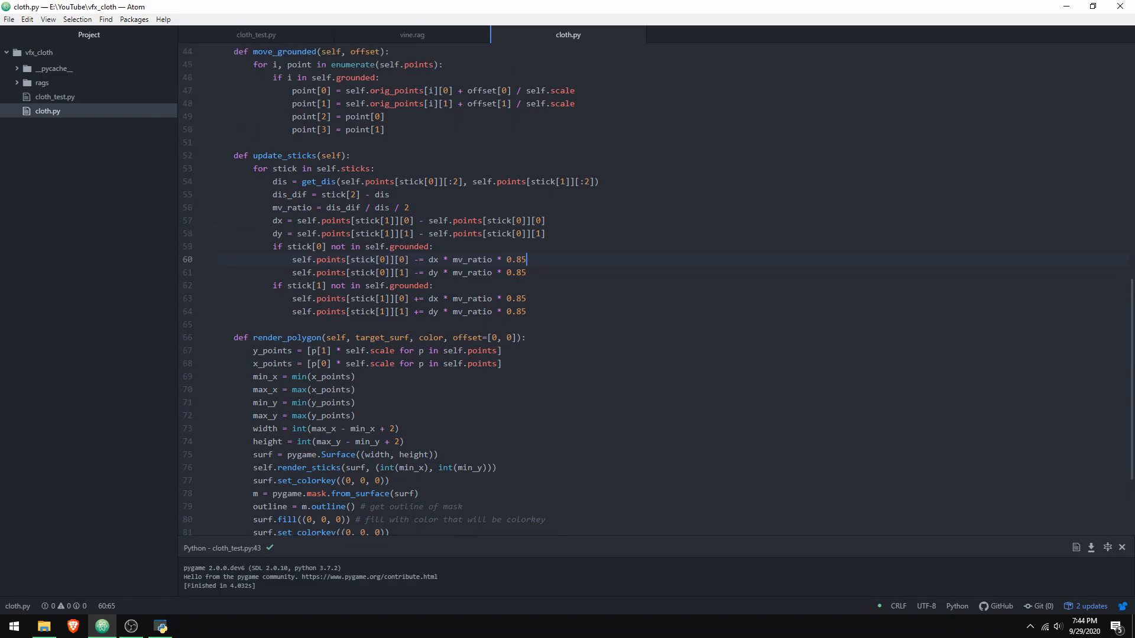
scroll("up", 3)
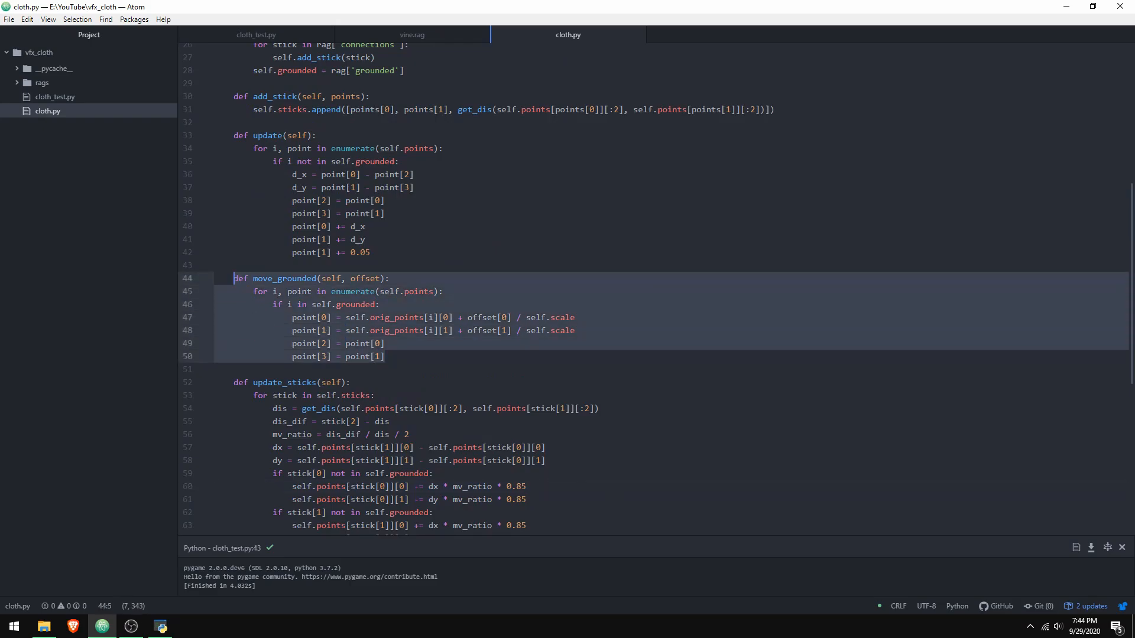
left_click(357, 291)
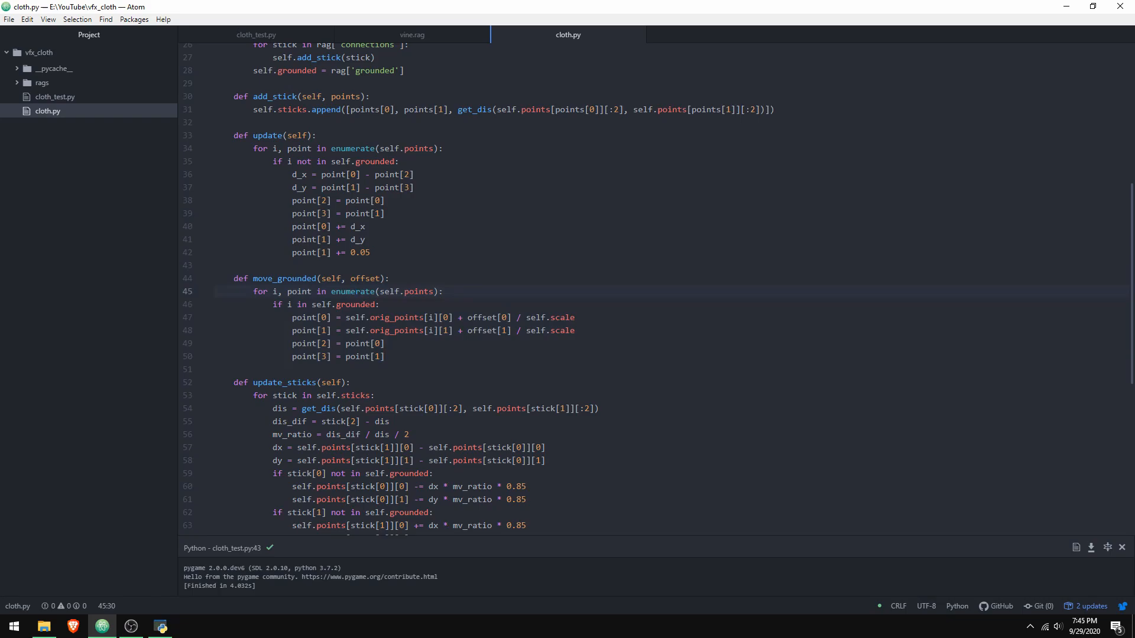
mouse_move(255, 34)
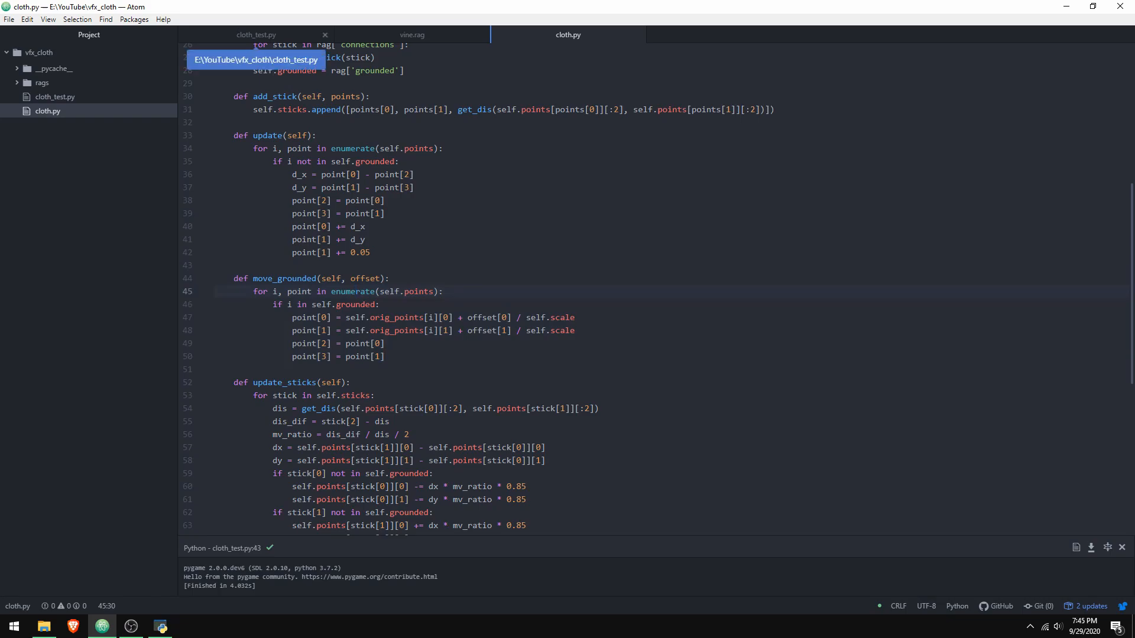
Switch to cloth_test.py and expand the rags folder to show vine.rag.
left_click(255, 34)
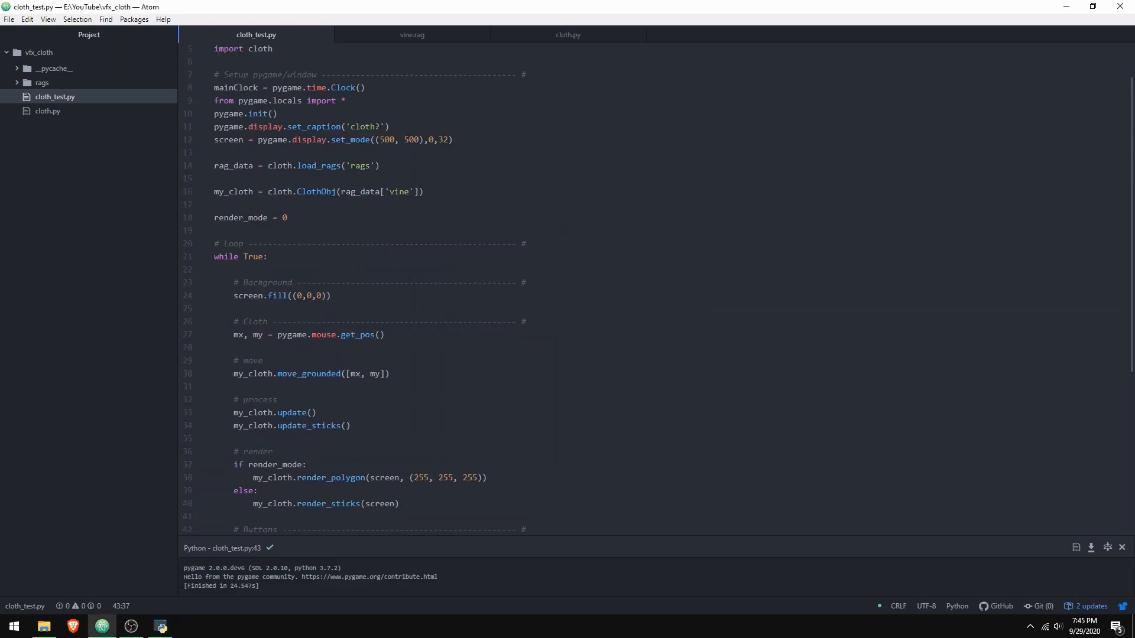
scroll("up", 3)
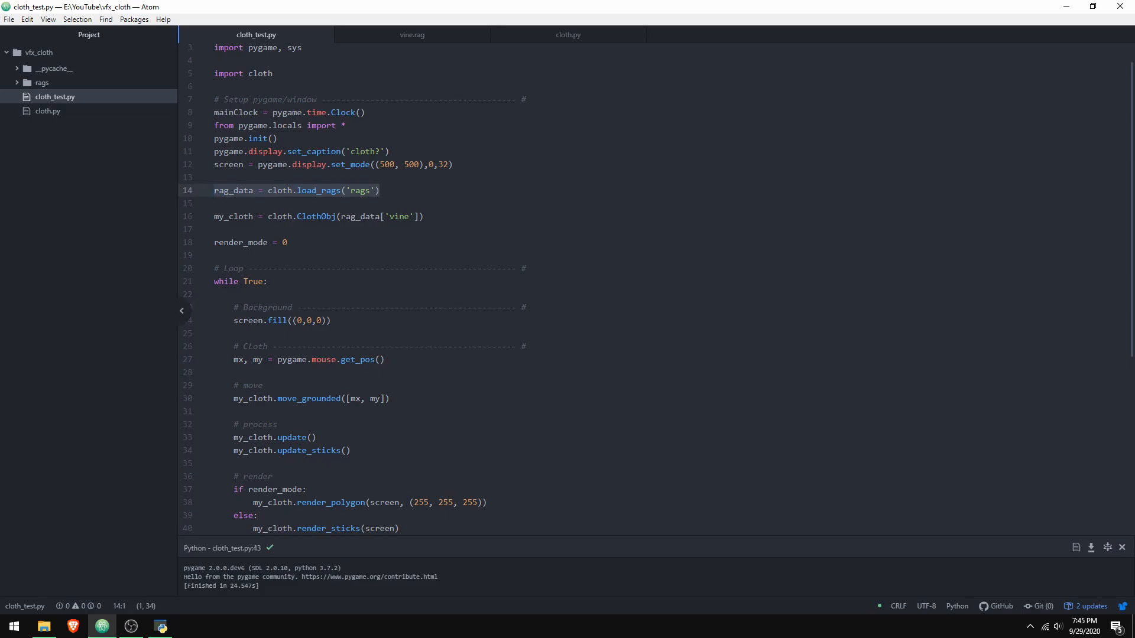
left_click(42, 83)
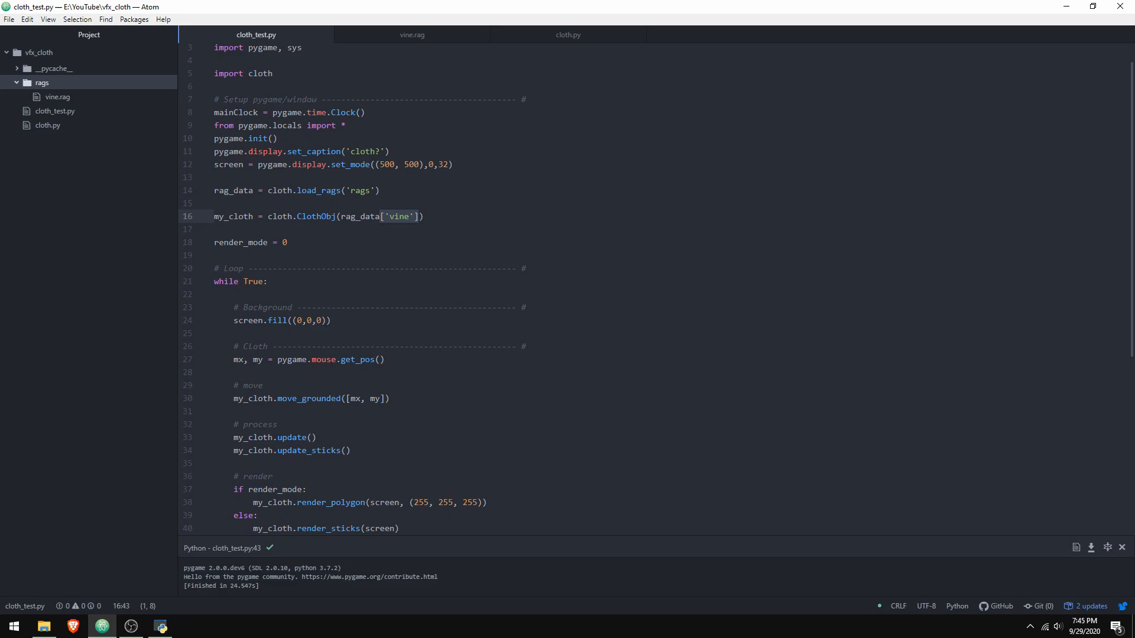
scroll("down", 3)
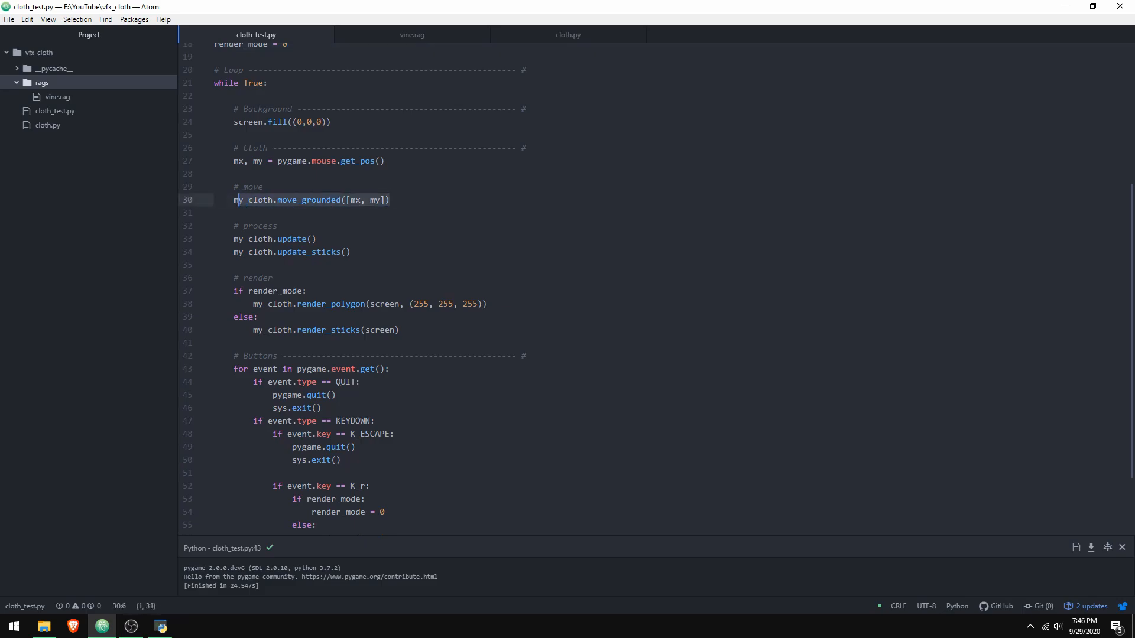
Run the cloth demo, toggle it from wireframe to filled with R, and close it.
left_click(277, 224)
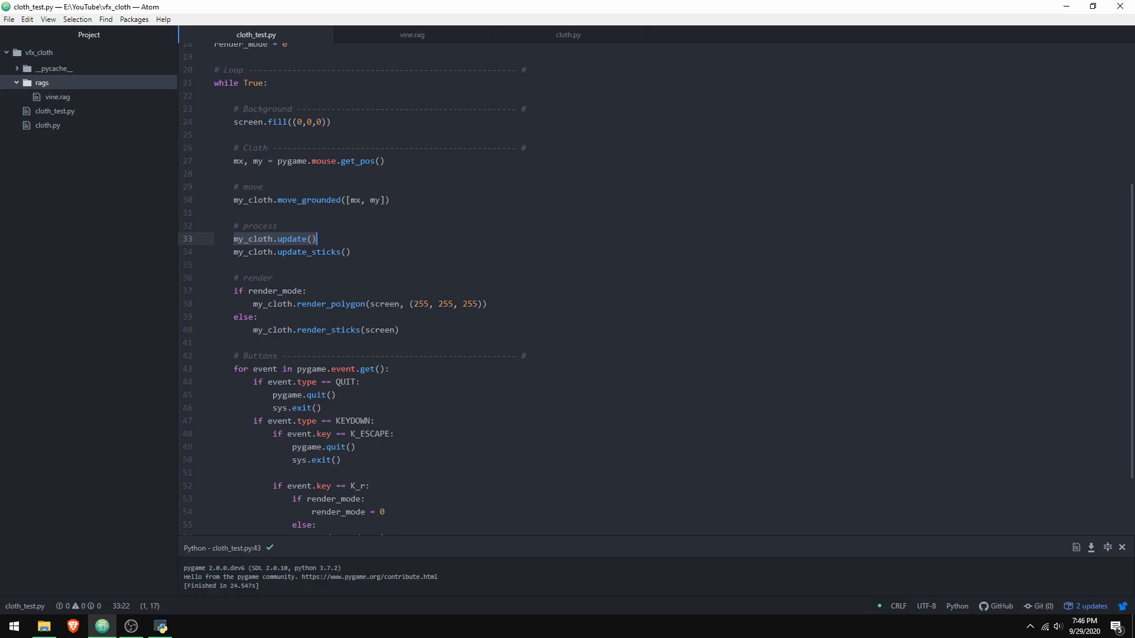
left_click(268, 251)
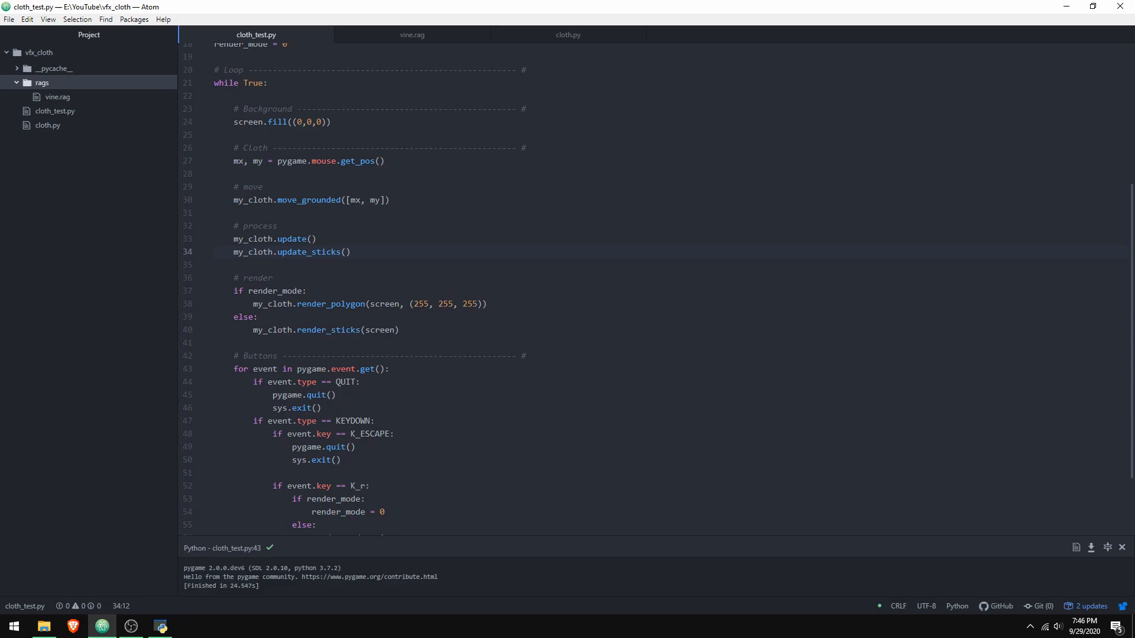
scroll("down", 3)
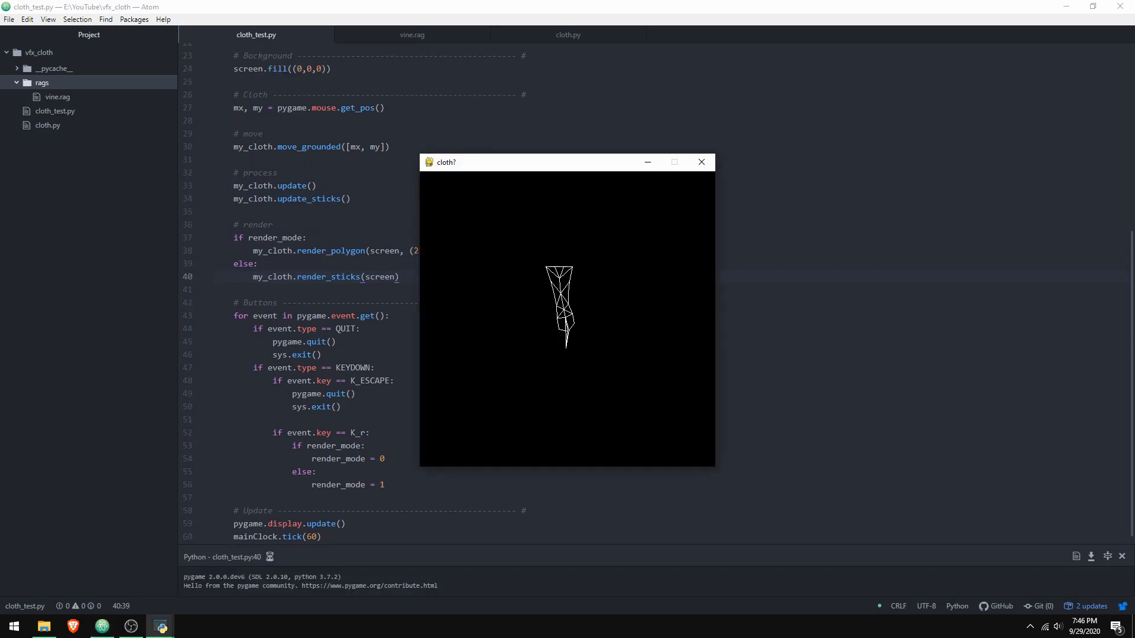
key("r")
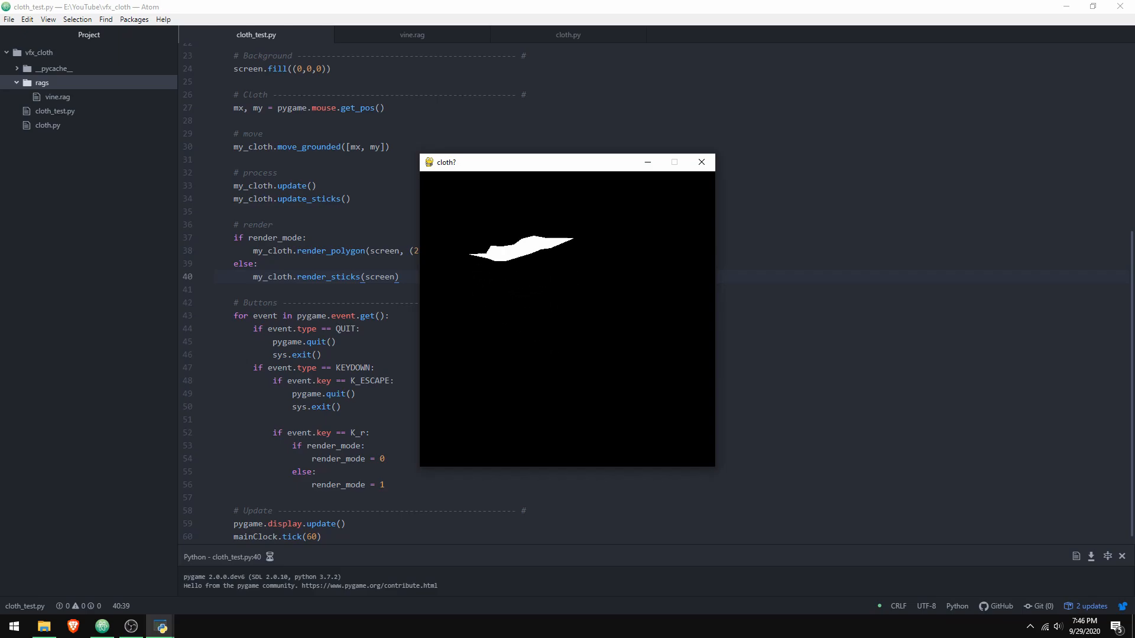
left_click(698, 162)
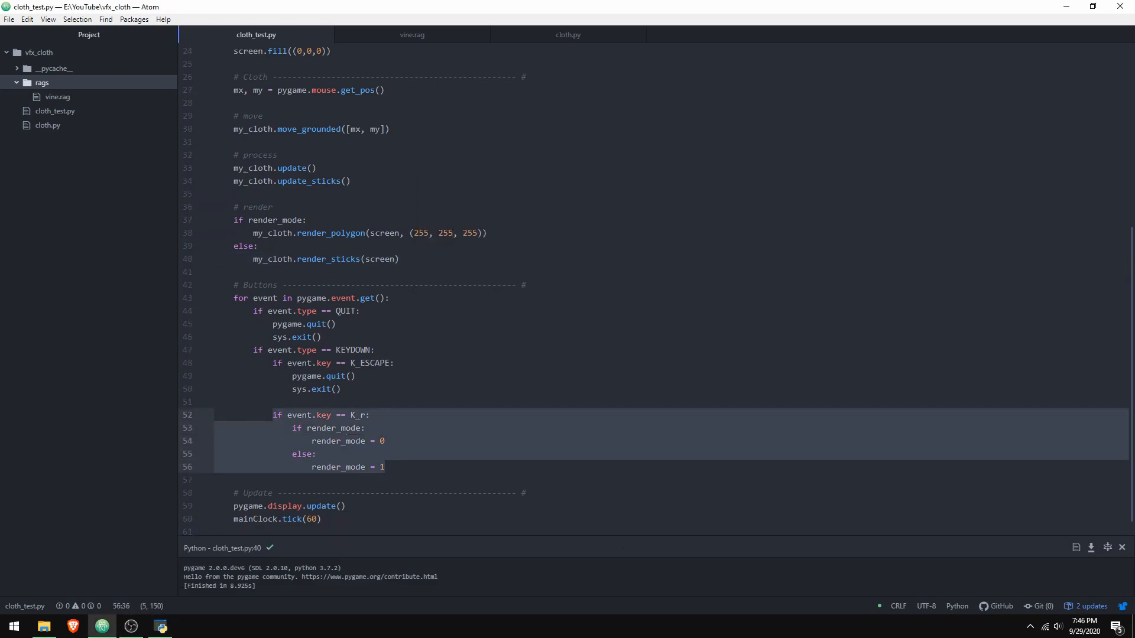
Switch to cloth.py and scroll through update_sticks.
scroll("up", 3)
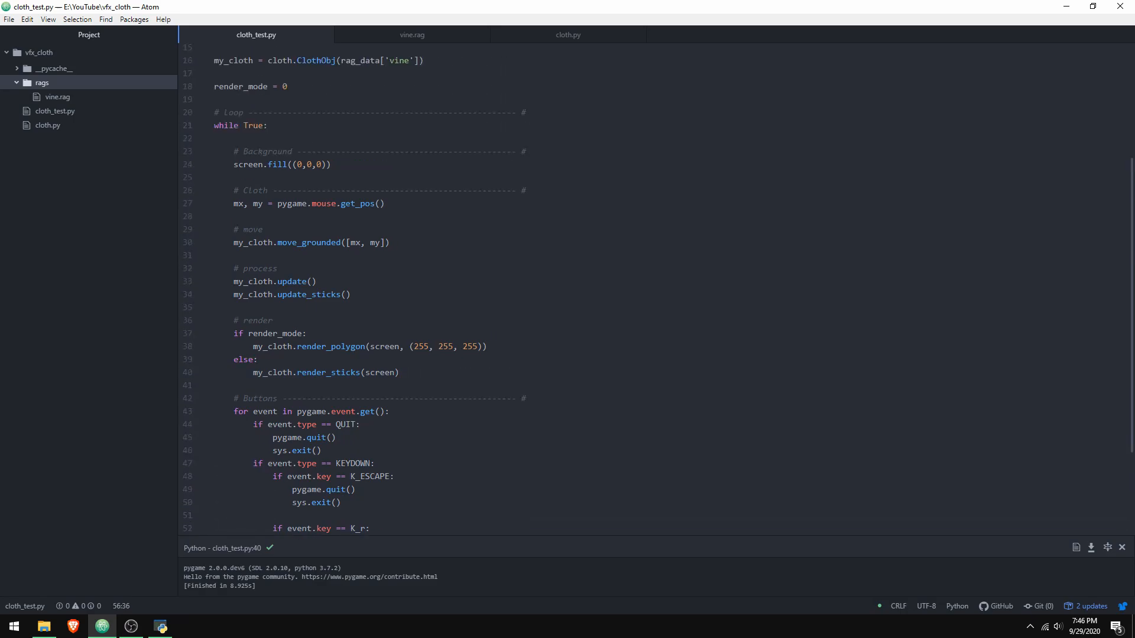
left_click(568, 34)
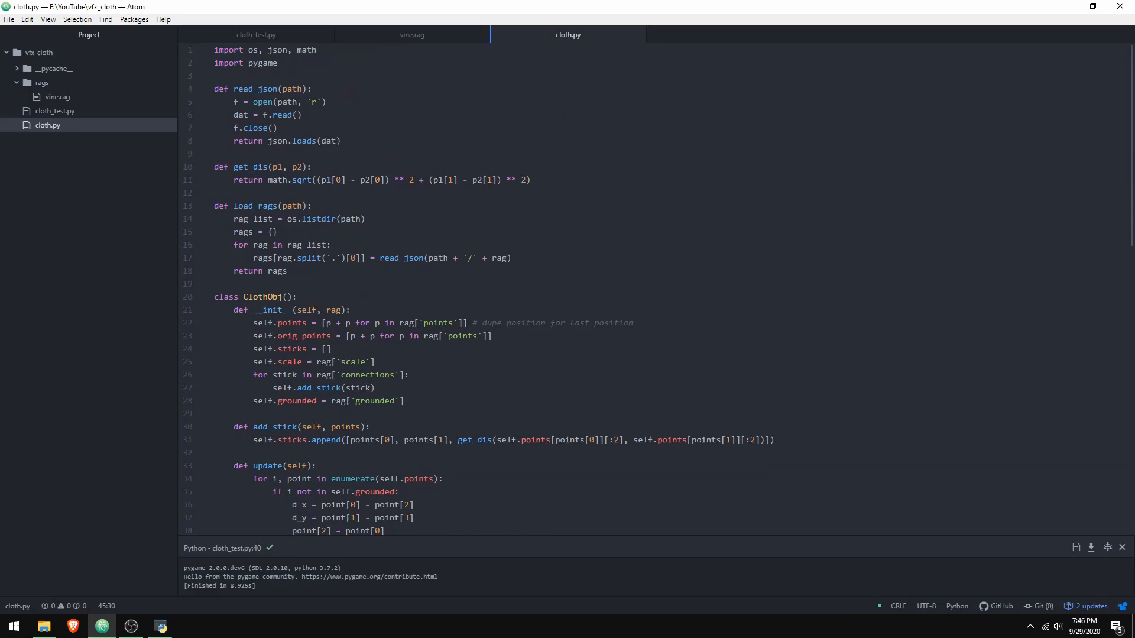
scroll("down", 3)
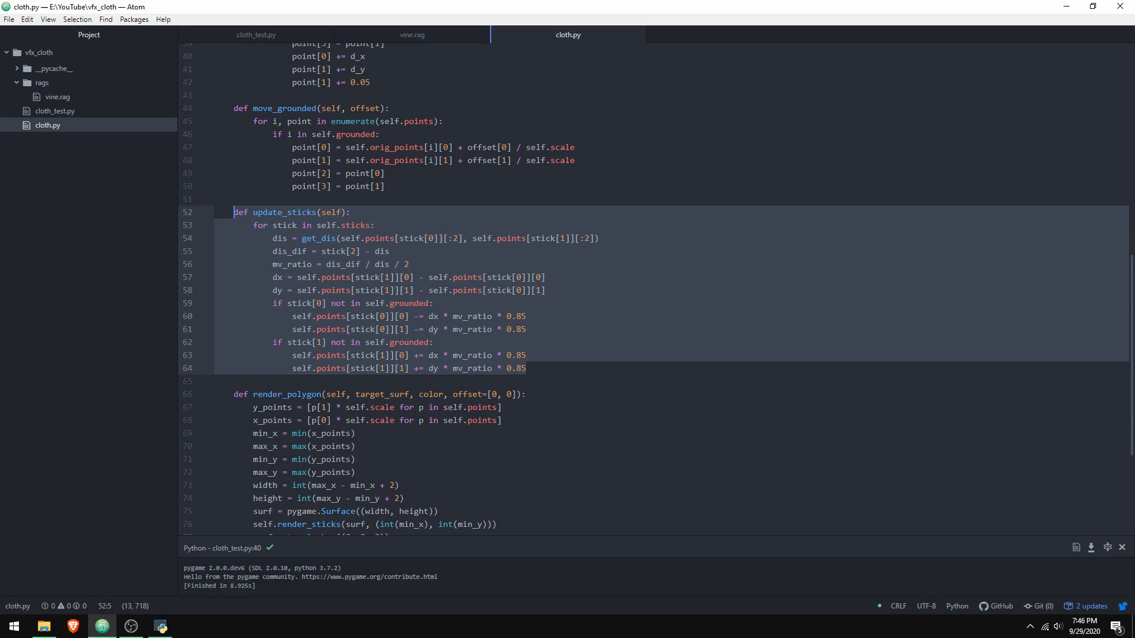
scroll("down", 3)
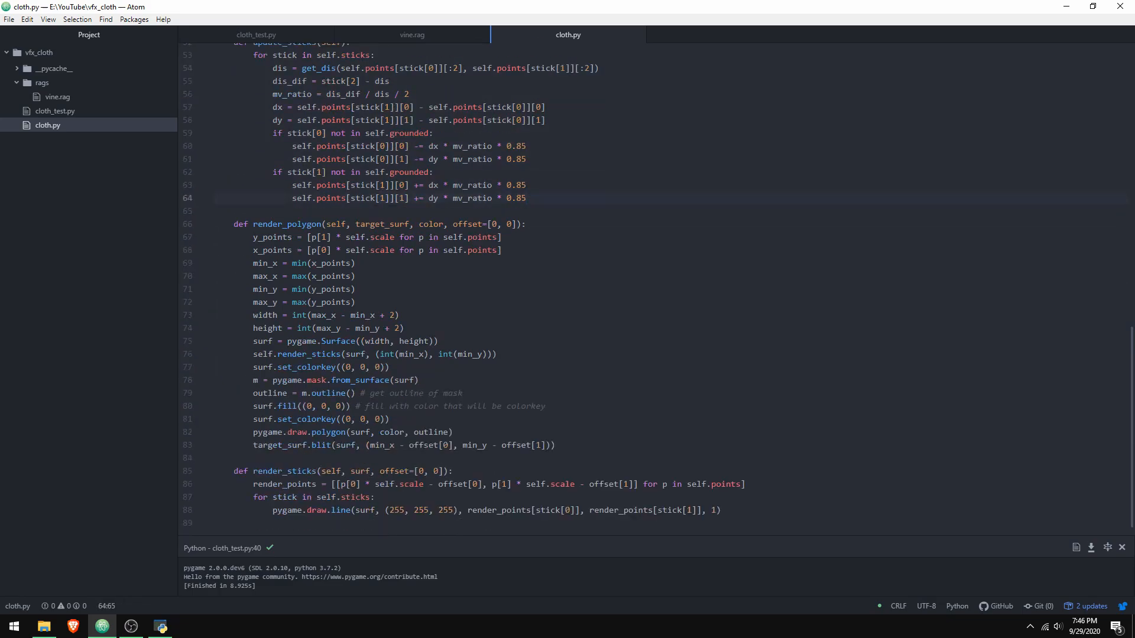
left_click(526, 198)
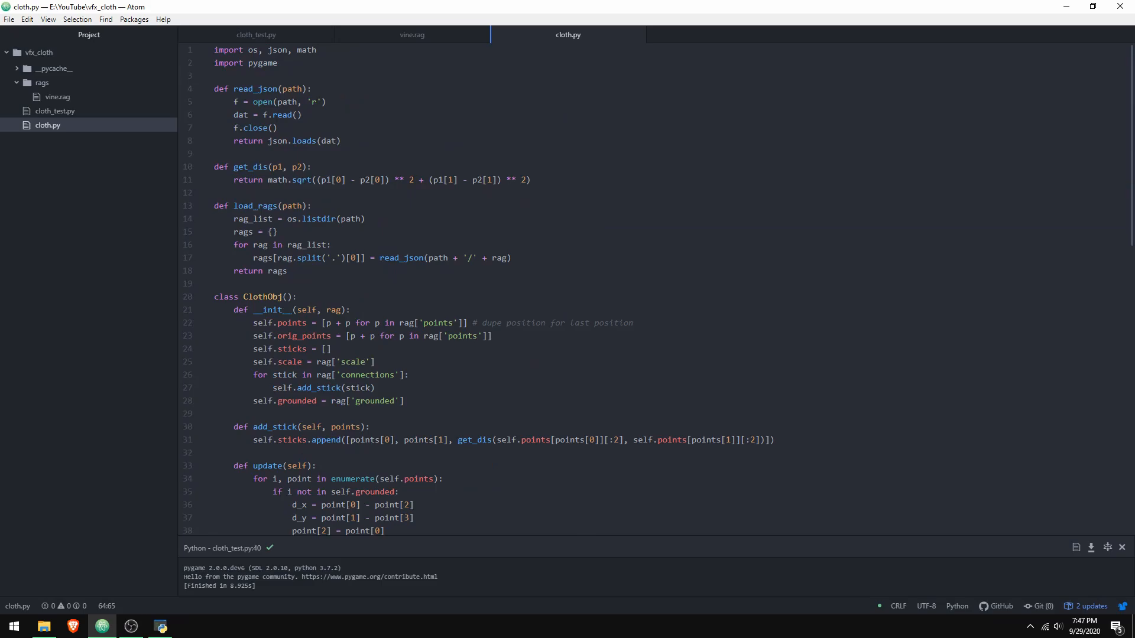
Glance at cloth_test.py, return to cloth.py and scroll to the render_polygon and render_sticks methods.
left_click(255, 34)
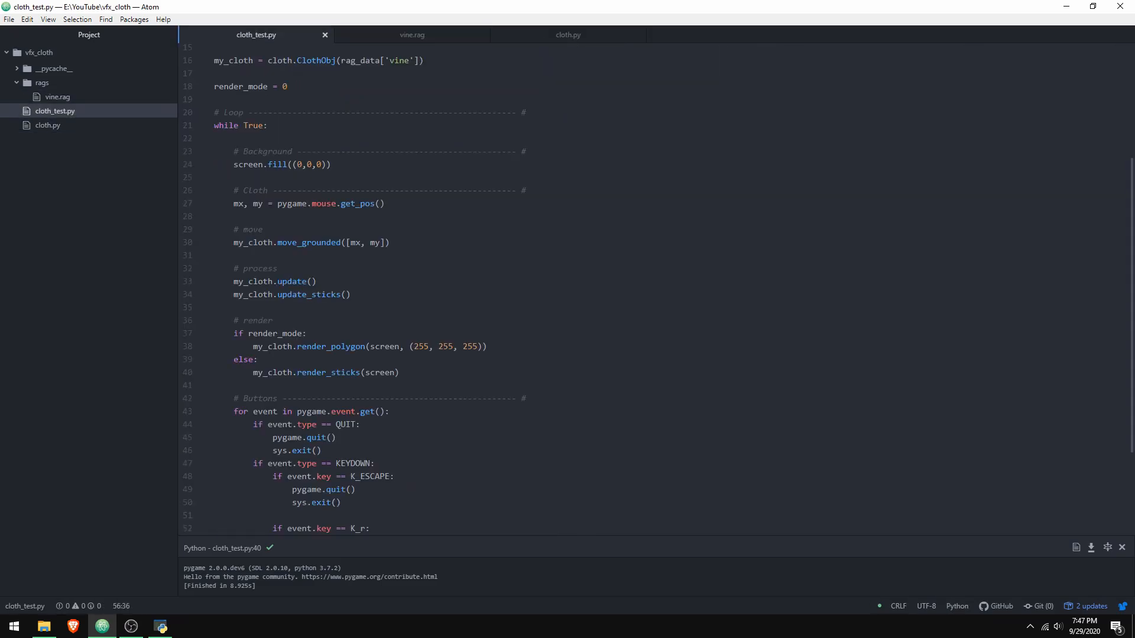
left_click(569, 34)
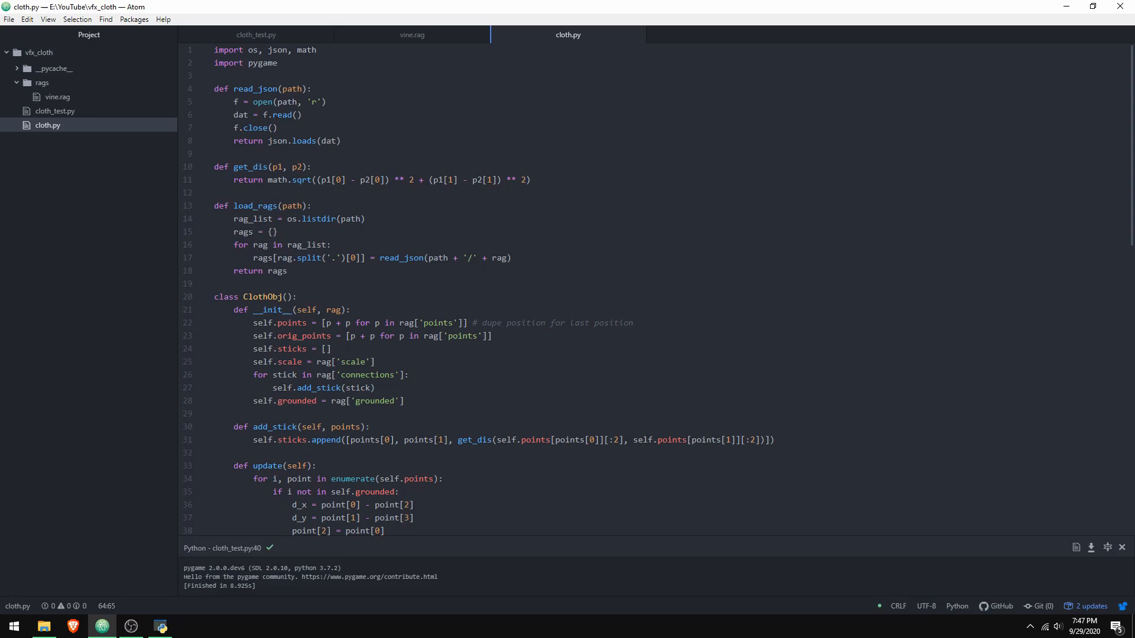
scroll("down", 3)
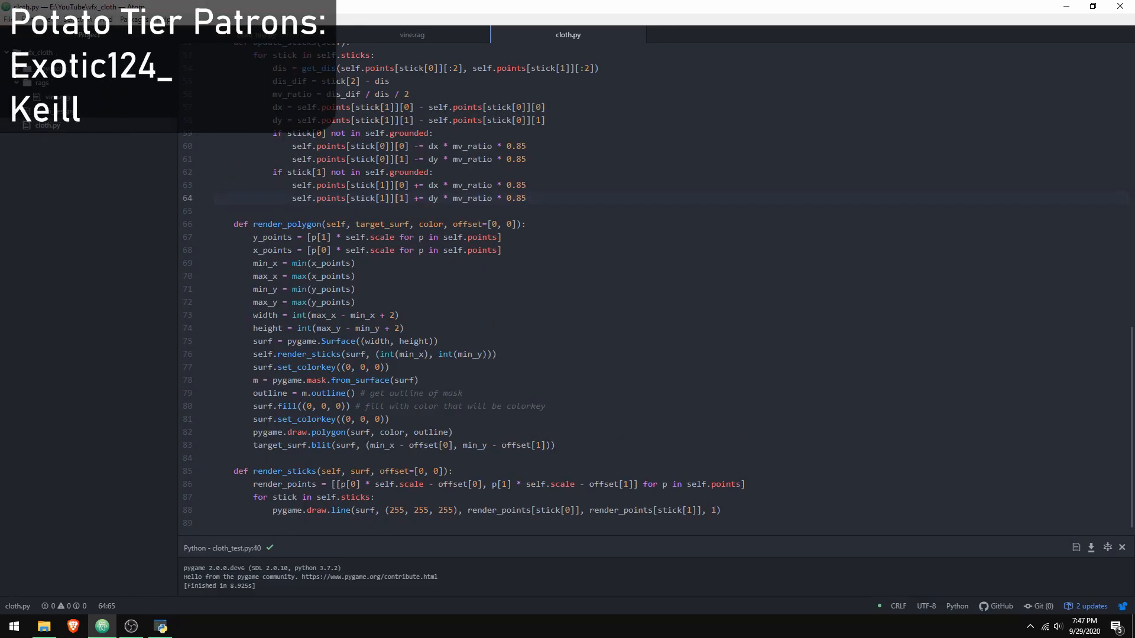
left_click(527, 197)
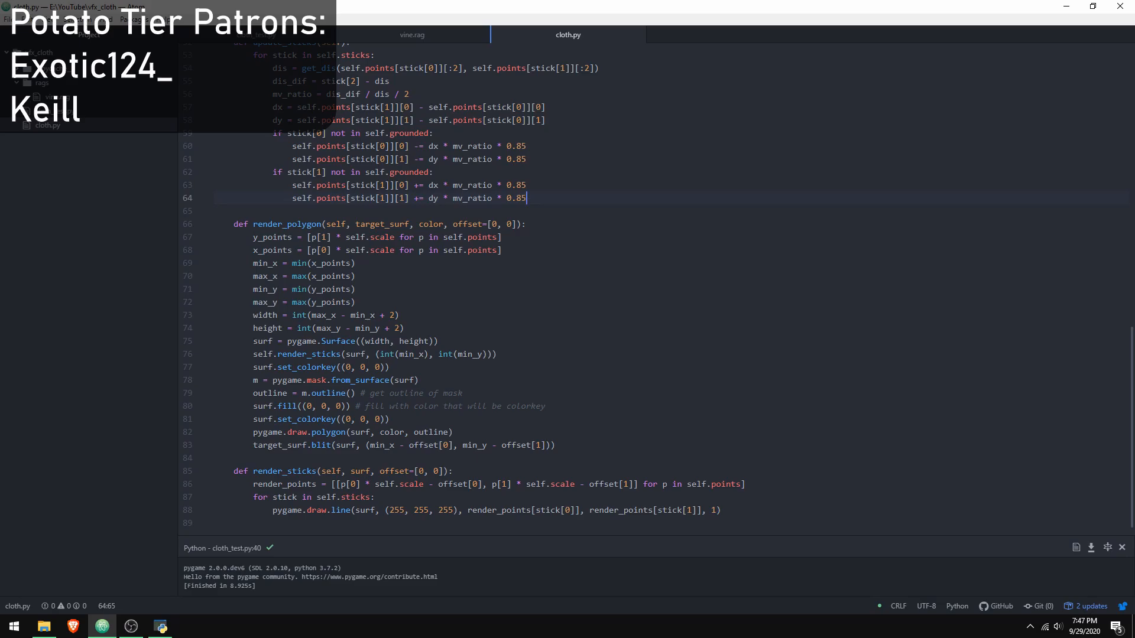